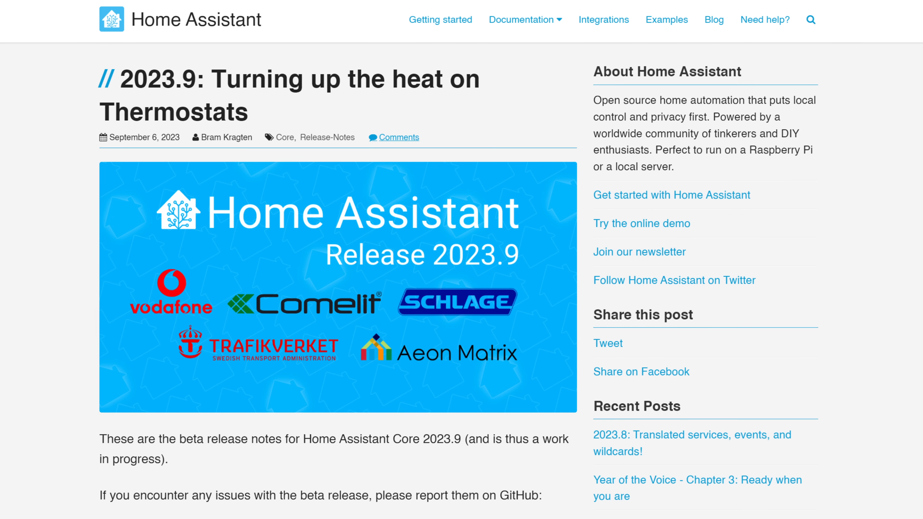
Scroll down through the 2023.9 release notes section on entity dialogs
{"action": "scroll", "scroll_direction": "down", "scroll_amount": 3}
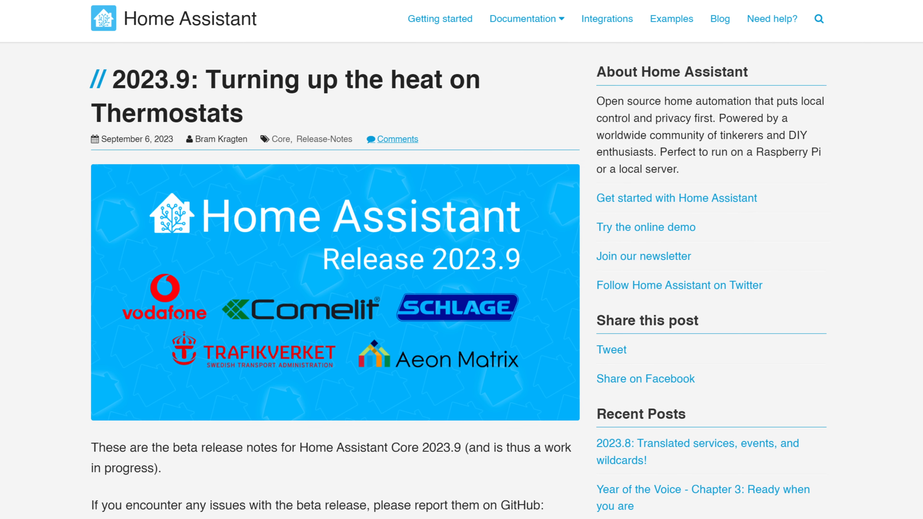
{"action": "scroll", "scroll_direction": "down", "scroll_amount": 3}
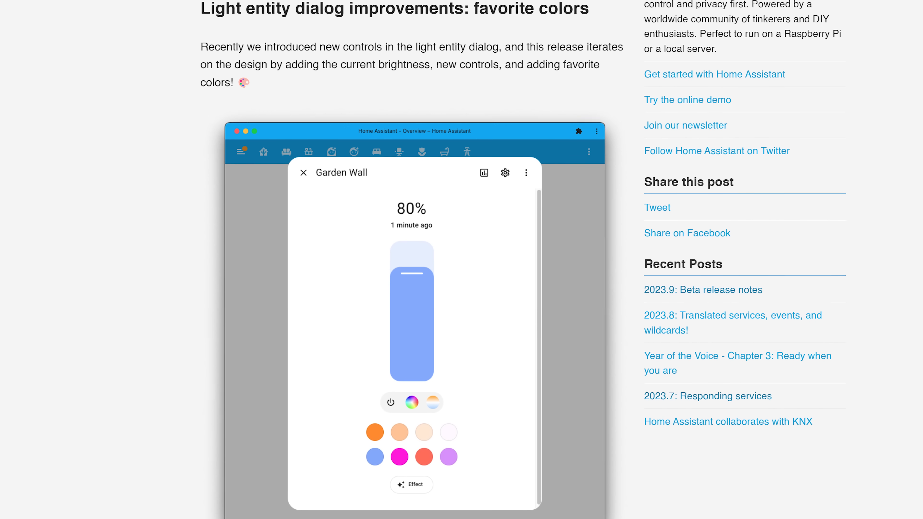
{"action": "scroll", "scroll_direction": "down", "scroll_amount": 3}
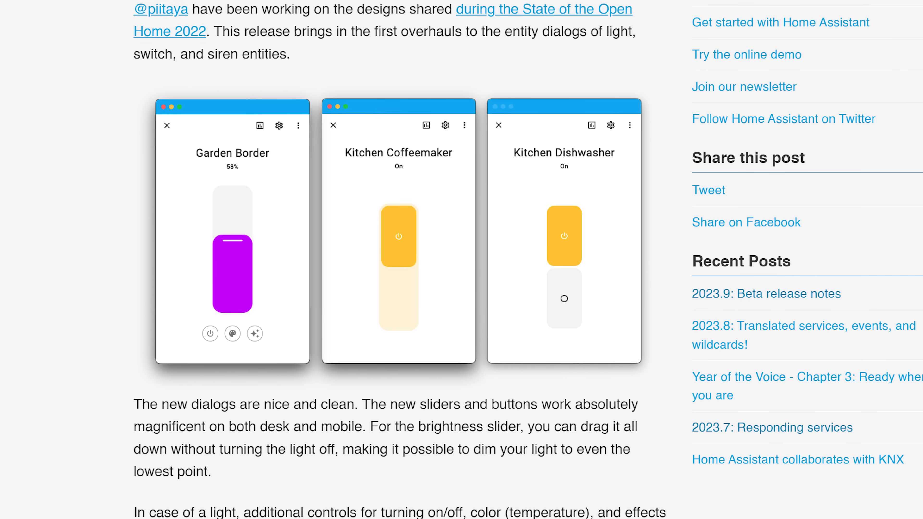
{"action": "scroll", "scroll_direction": "down", "scroll_amount": 3}
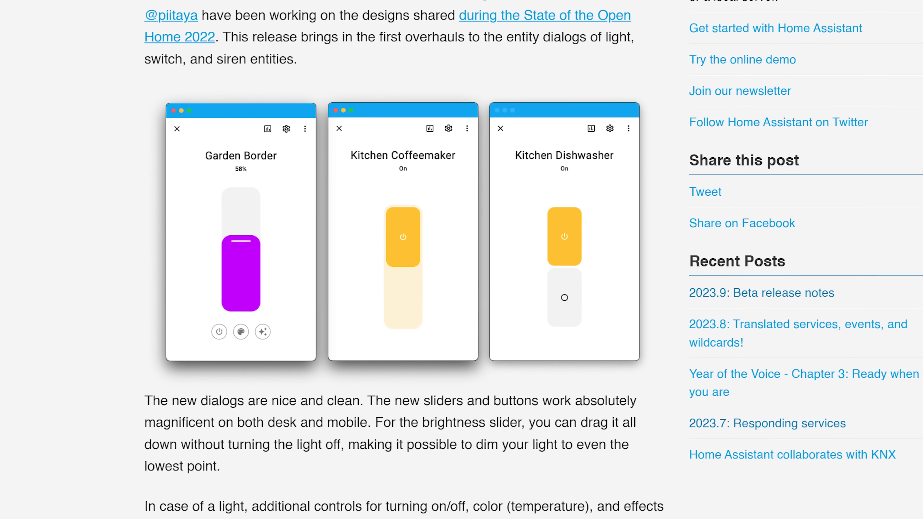
{"action": "scroll", "scroll_direction": "down", "scroll_amount": 3}
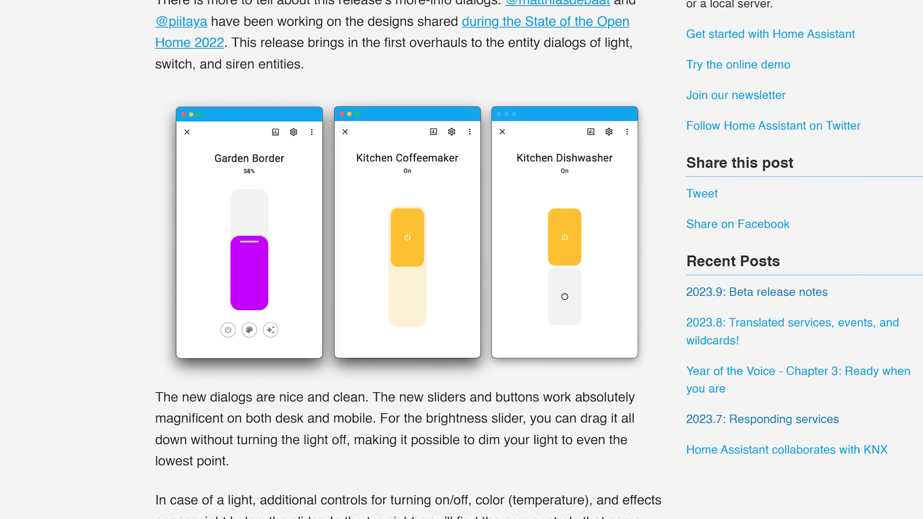
{"action": "scroll", "scroll_direction": "down", "scroll_amount": 3}
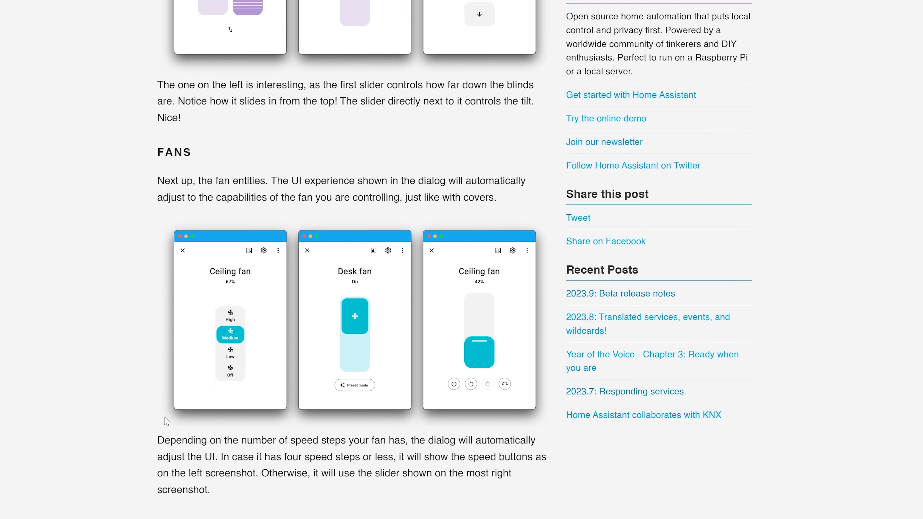
{"action": "scroll", "scroll_direction": "down", "scroll_amount": 3}
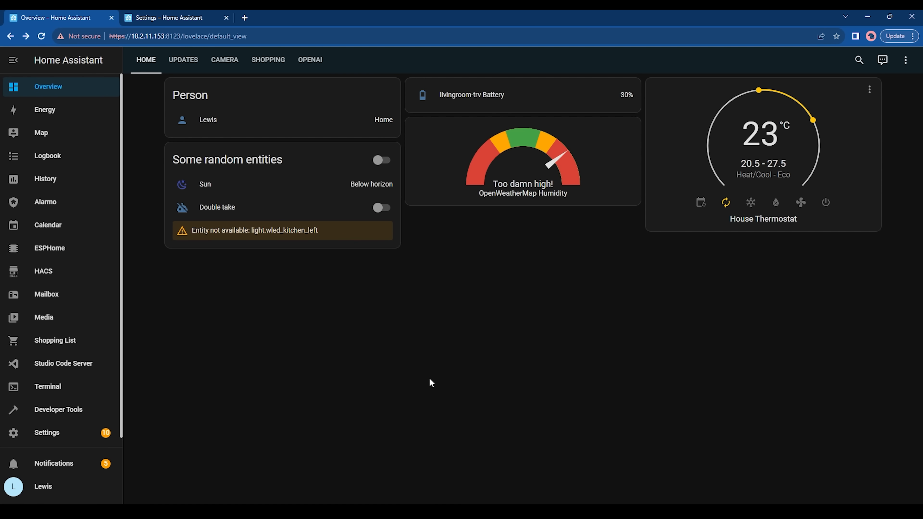
Drag the thermostat's heating and cooling target handles, landing around 24 °C and 25 °C
{"action": "left_click", "coordinate": [763, 142]}
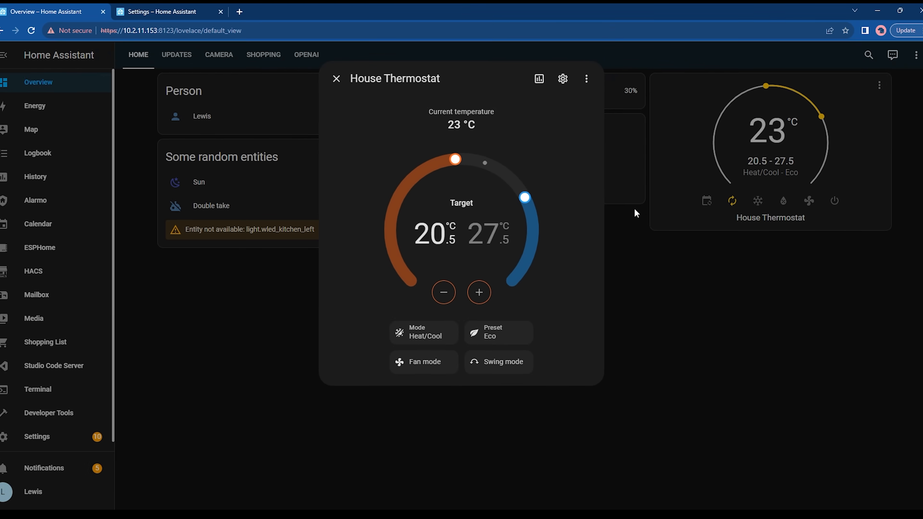
{"action": "left_click_drag", "start_coordinate": [455, 159], "coordinate": [412, 154]}
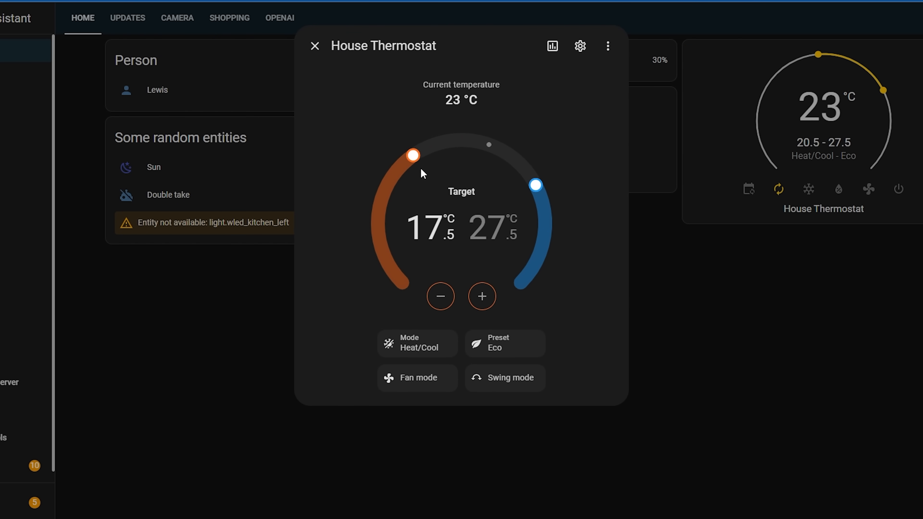
{"action": "left_click_drag", "start_coordinate": [536, 184], "coordinate": [507, 153]}
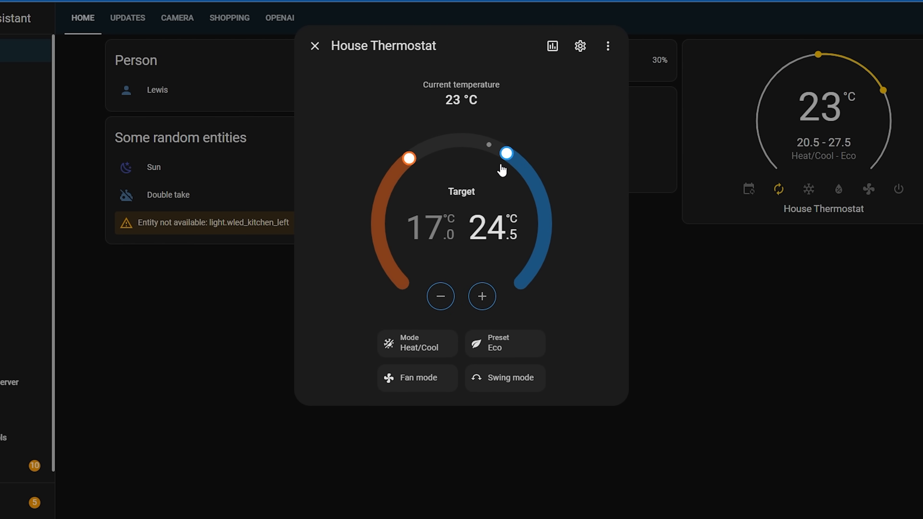
{"action": "left_click_drag", "start_coordinate": [508, 154], "coordinate": [515, 159]}
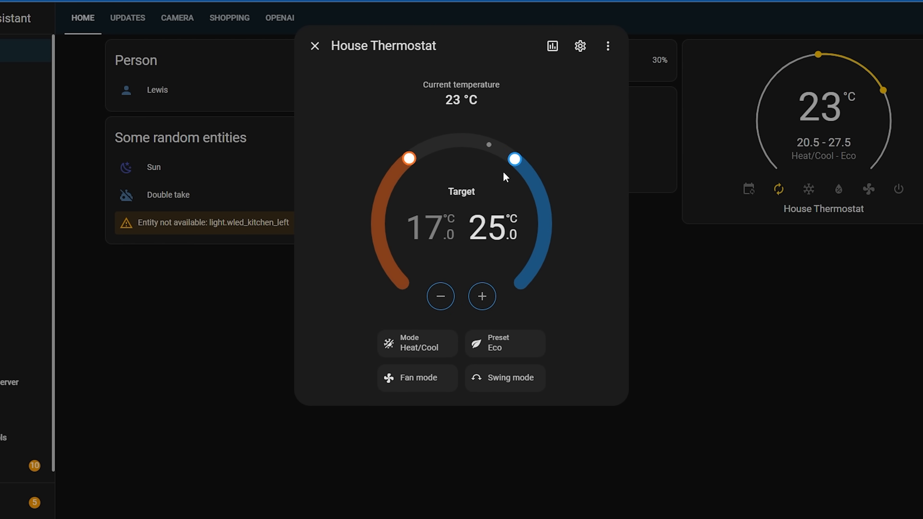
{"action": "left_click_drag", "start_coordinate": [409, 158], "coordinate": [502, 151]}
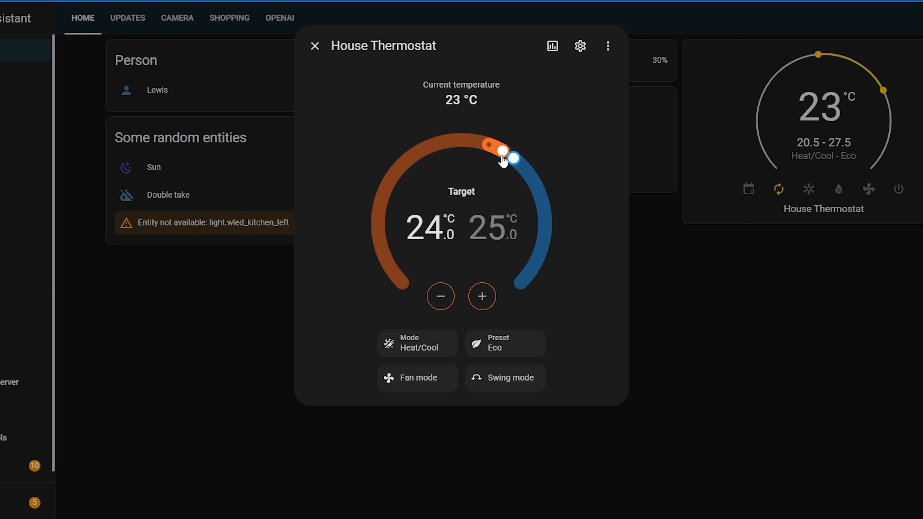
Push the heating target against the cooling target so both rise together, heating to 25 °C
{"action": "left_click_drag", "start_coordinate": [511, 158], "coordinate": [496, 150]}
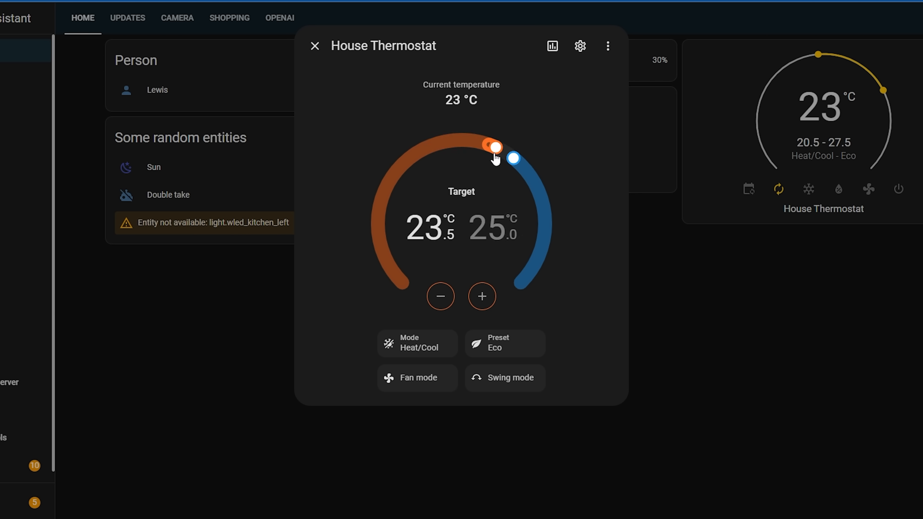
{"action": "left_click_drag", "start_coordinate": [495, 147], "coordinate": [488, 144]}
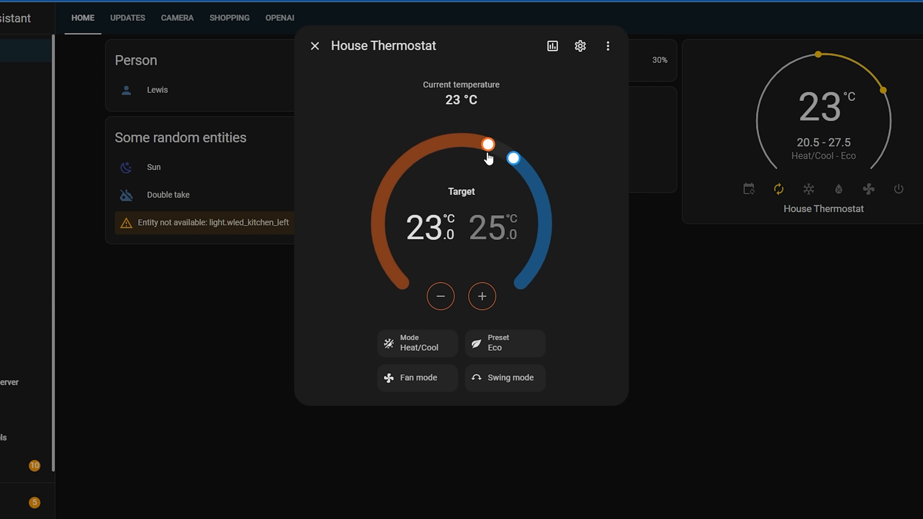
{"action": "left_click_drag", "start_coordinate": [488, 145], "coordinate": [509, 158]}
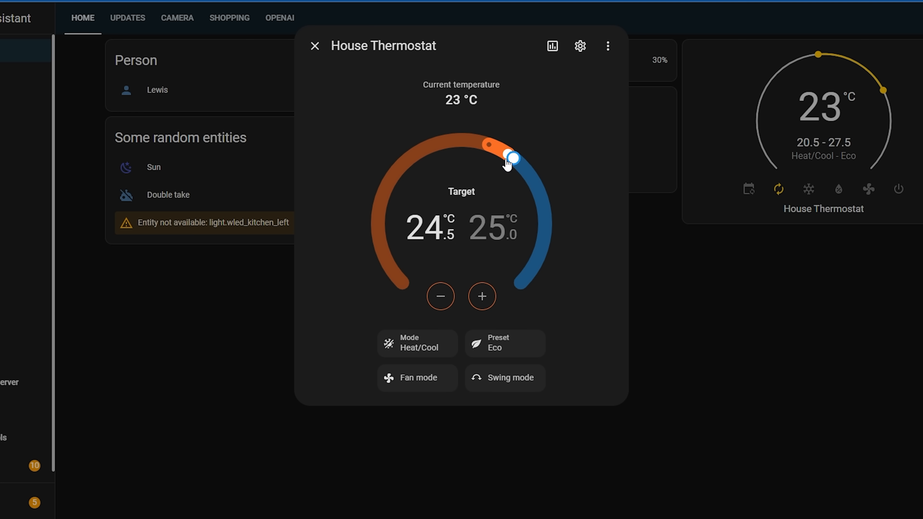
{"action": "left_click_drag", "start_coordinate": [511, 157], "coordinate": [513, 162]}
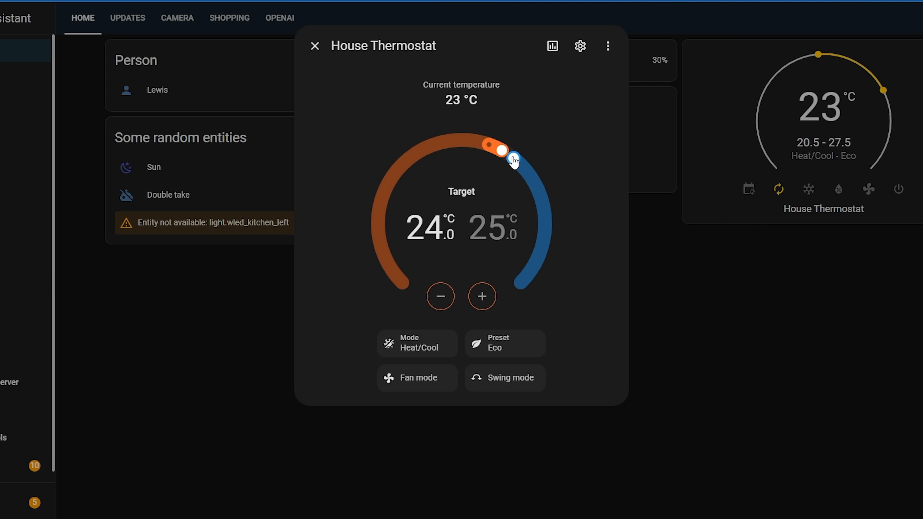
{"action": "left_click_drag", "start_coordinate": [514, 160], "coordinate": [535, 186]}
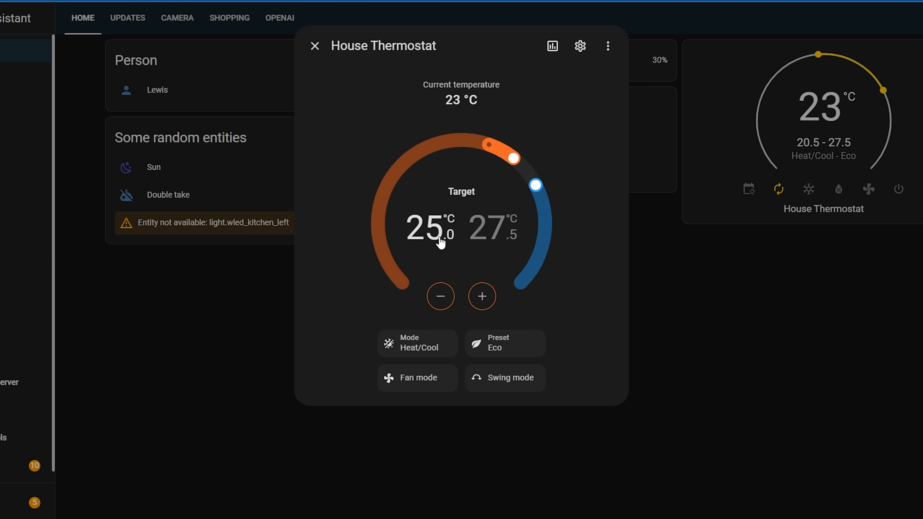
{"action": "mouse_move", "coordinate": [462, 291]}
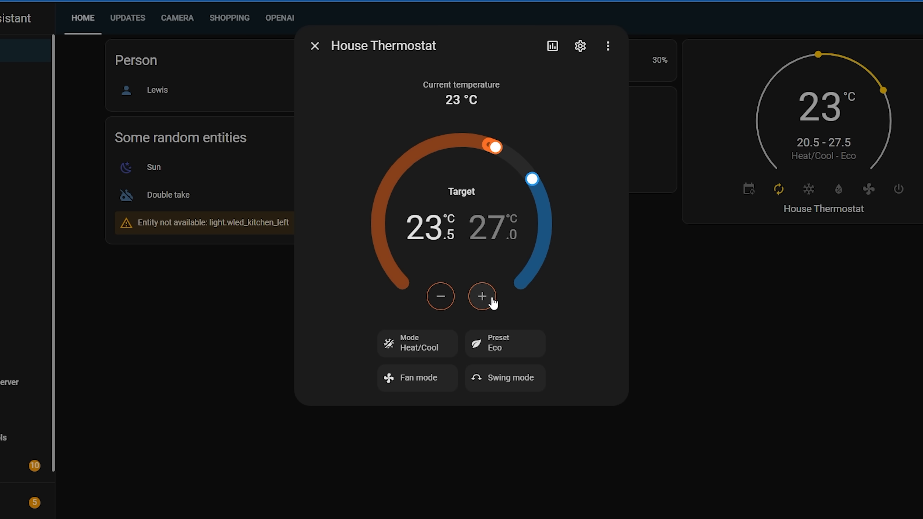
{"action": "mouse_move", "coordinate": [434, 342]}
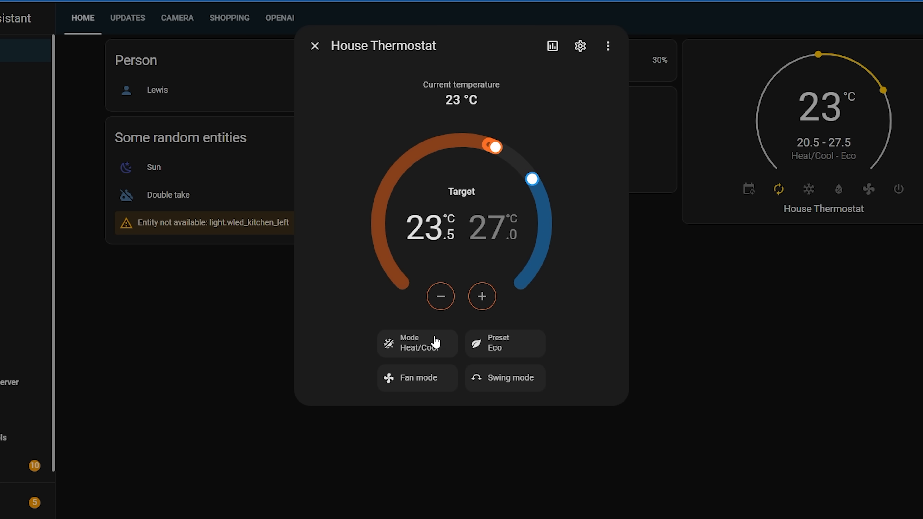
Change the thermostat preset from Eco to Home and its mode to Dry
{"action": "left_click", "coordinate": [417, 344]}
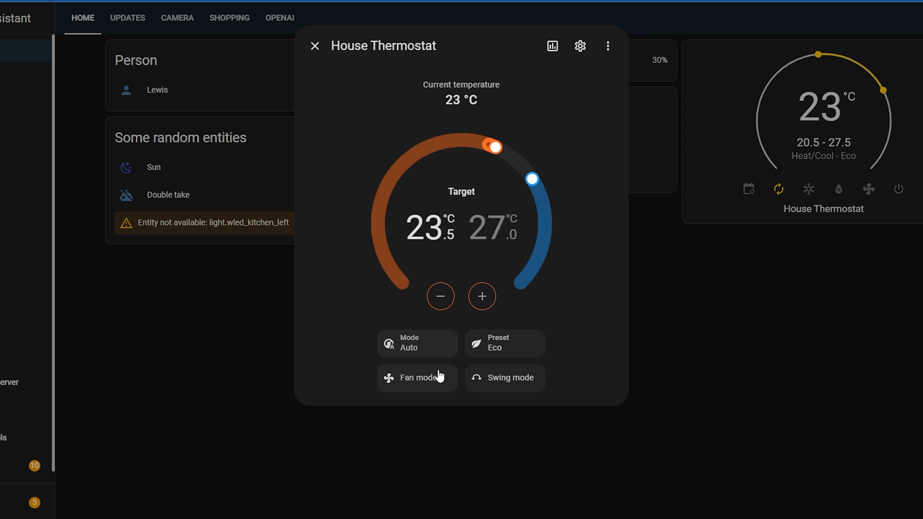
{"action": "left_click", "coordinate": [504, 344]}
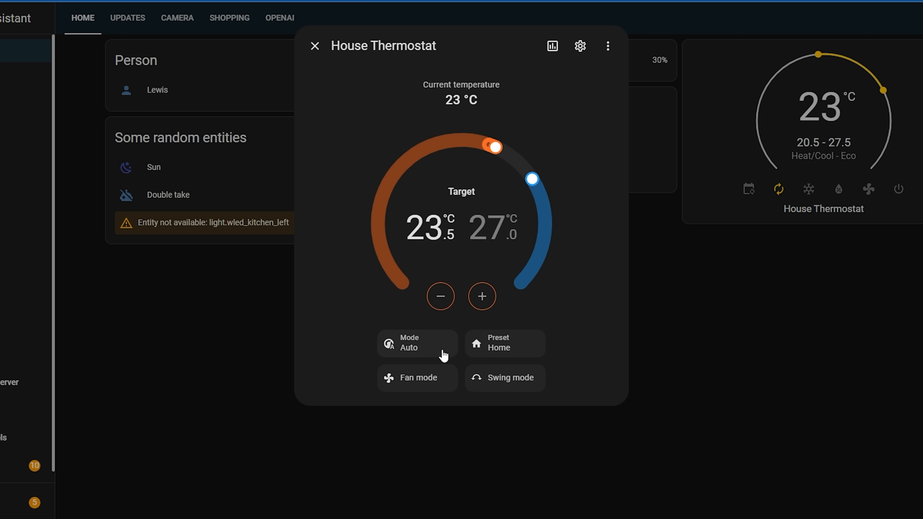
{"action": "left_click", "coordinate": [417, 344]}
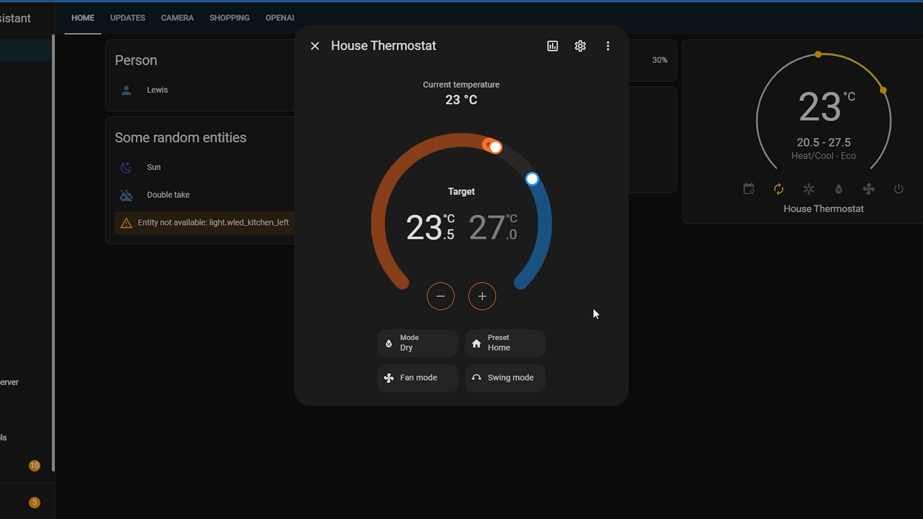
{"action": "left_click", "coordinate": [314, 46]}
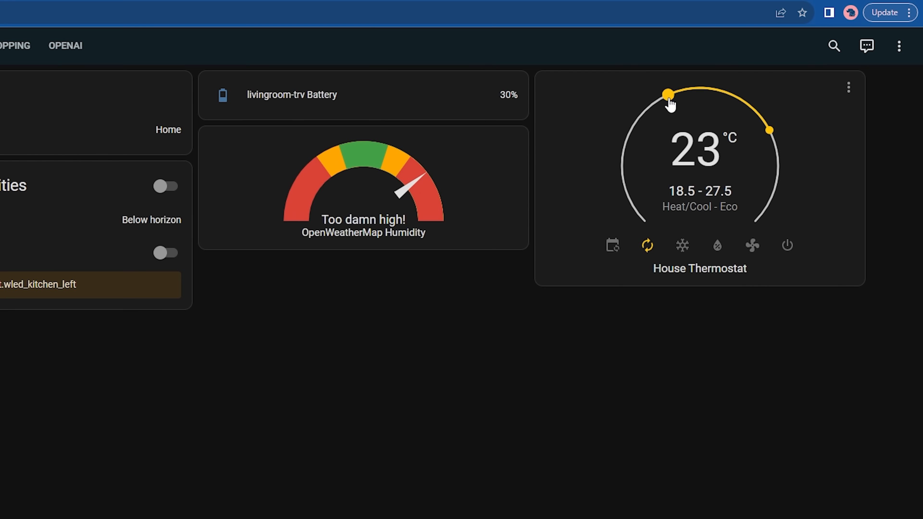
Lower the card's low target to 18 °C, set the thermostat to Auto mode and close its dialog
{"action": "left_click_drag", "start_coordinate": [667, 95], "coordinate": [700, 88]}
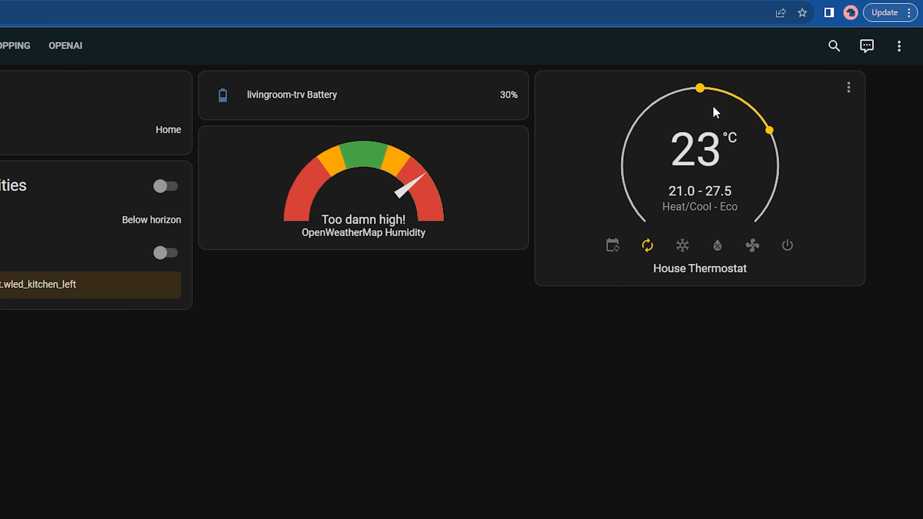
{"action": "left_click_drag", "start_coordinate": [769, 131], "coordinate": [774, 149]}
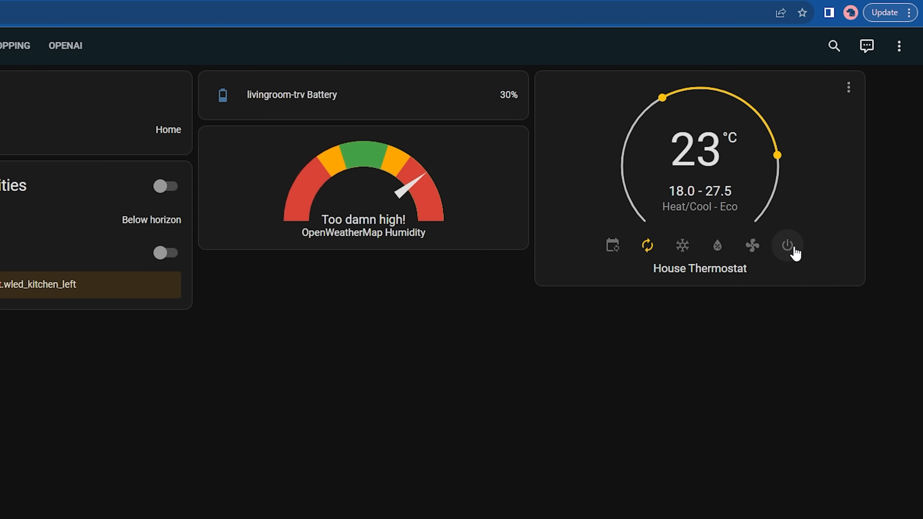
{"action": "left_click", "coordinate": [788, 246]}
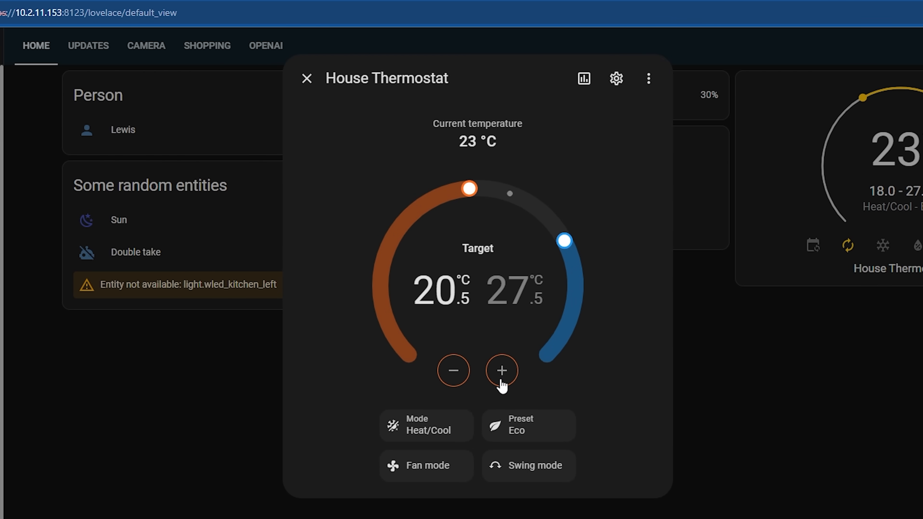
{"action": "left_click", "coordinate": [426, 425]}
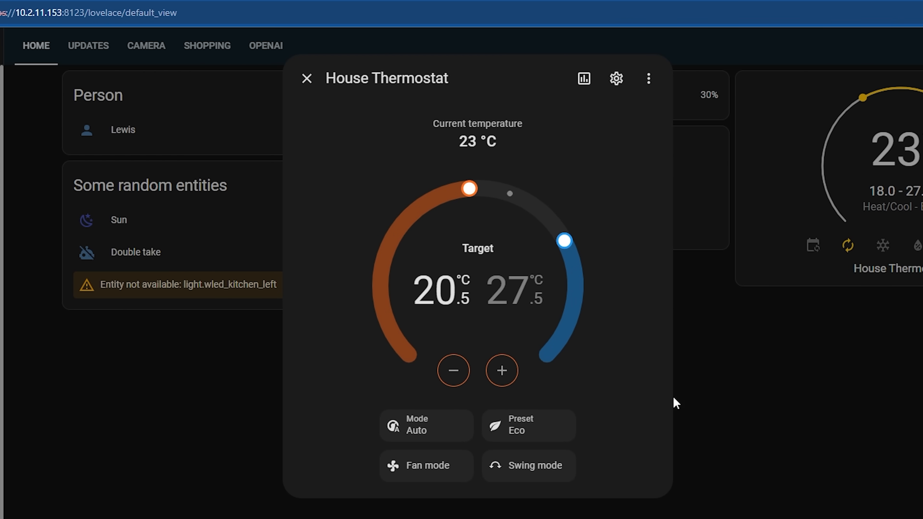
{"action": "left_click", "coordinate": [306, 78]}
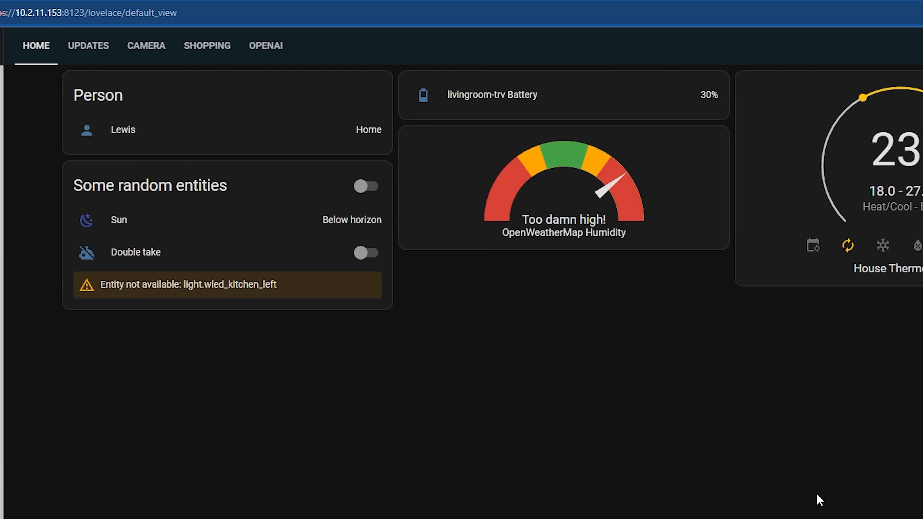
Add a Tile card using House Thermostat as its entity
{"action": "type", "text": "tile"}
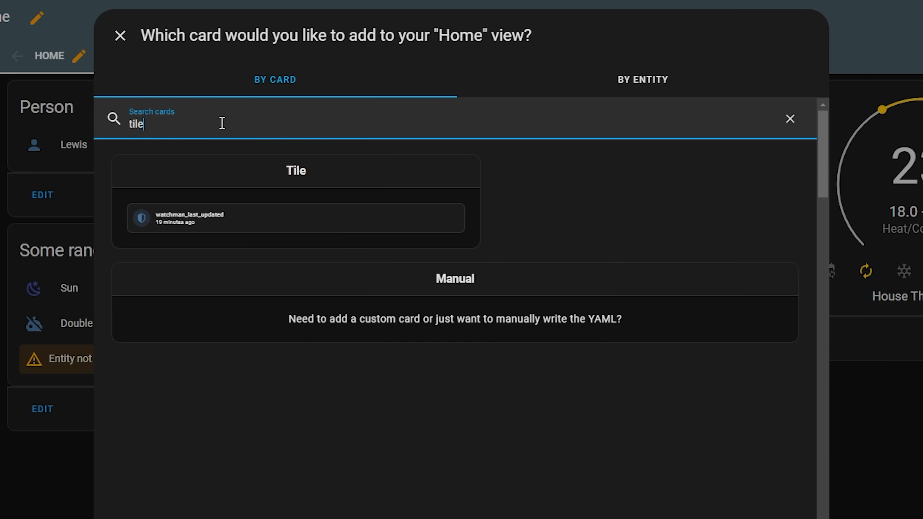
{"action": "left_click", "coordinate": [296, 218]}
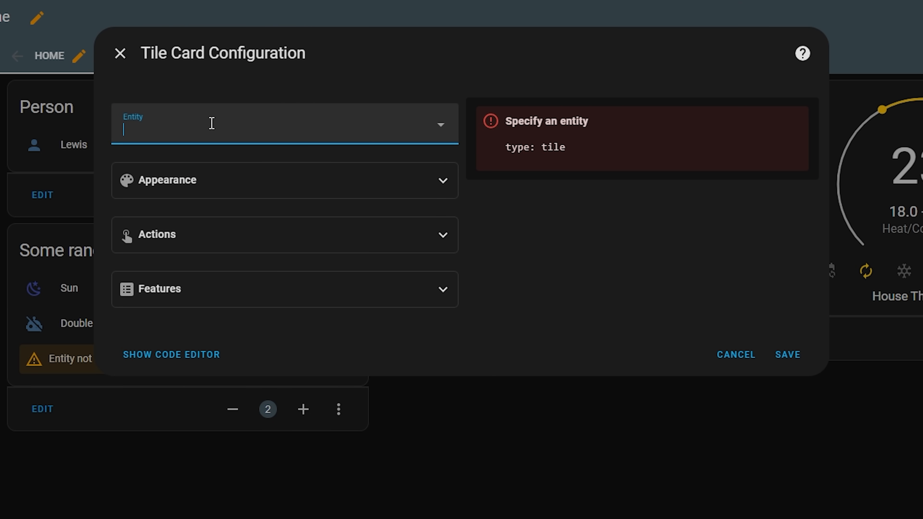
{"action": "type", "text": "climate"}
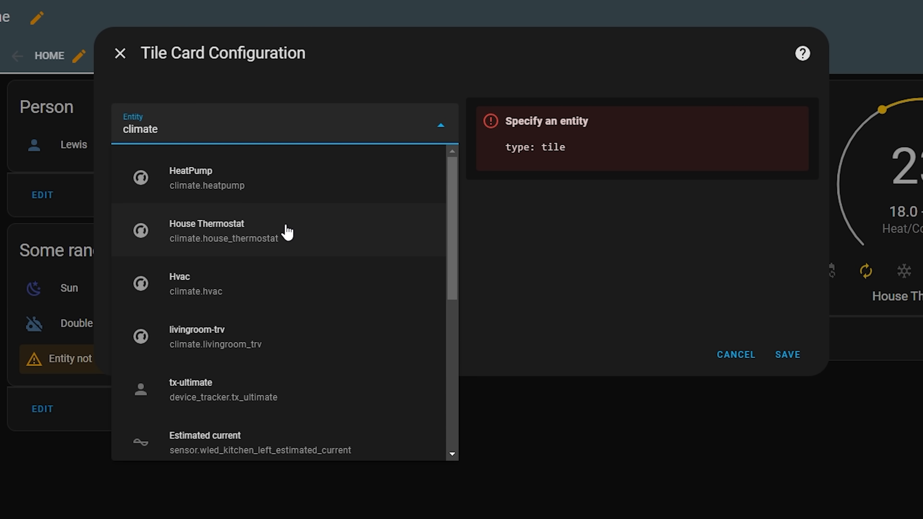
{"action": "left_click", "coordinate": [207, 231]}
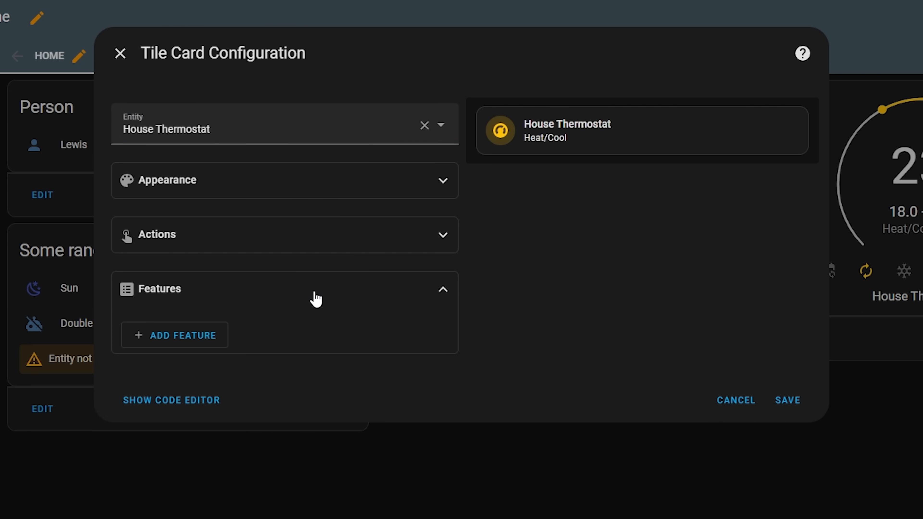
Add Climate HVAC modes and Target temperature features to the tile and try the heating target
{"action": "left_click", "coordinate": [174, 335]}
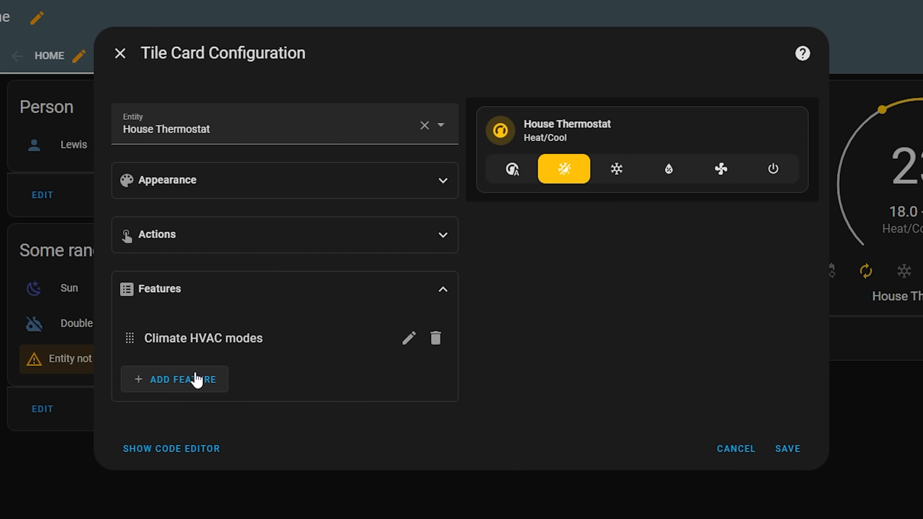
{"action": "left_click", "coordinate": [175, 379]}
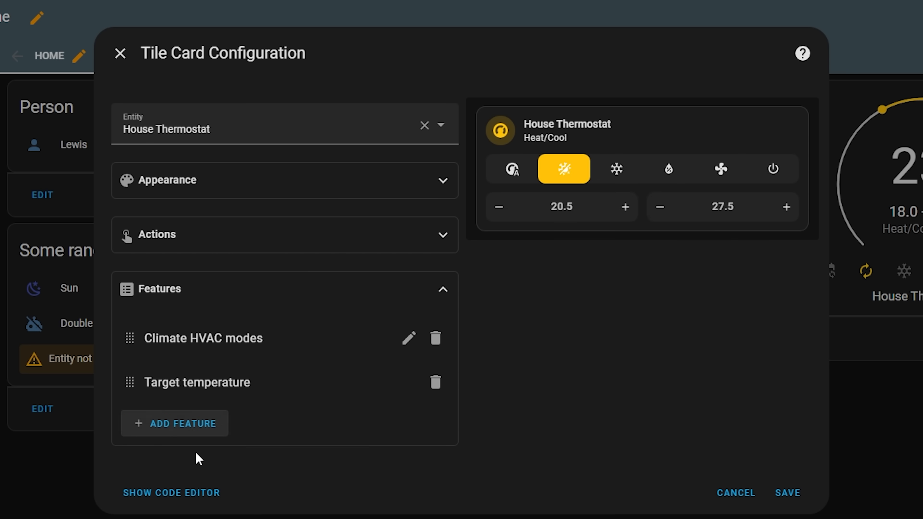
{"action": "left_click", "coordinate": [627, 207]}
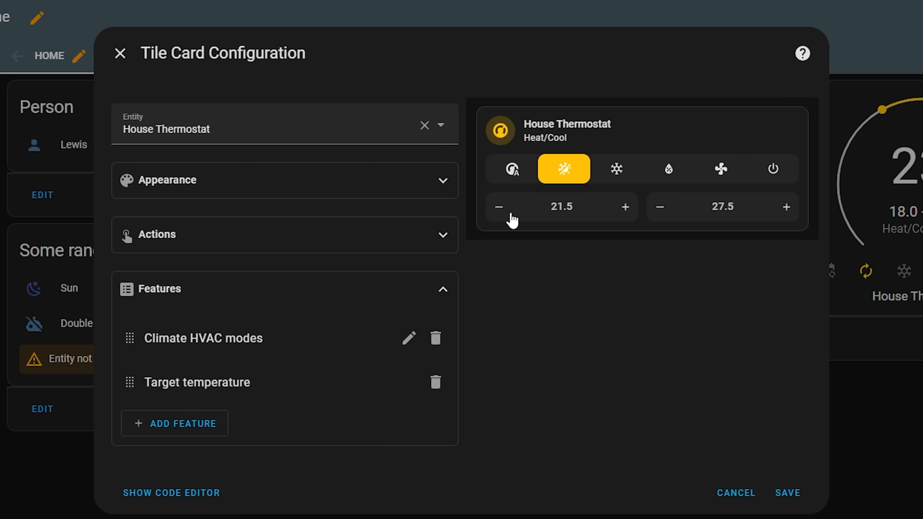
{"action": "left_click", "coordinate": [498, 207]}
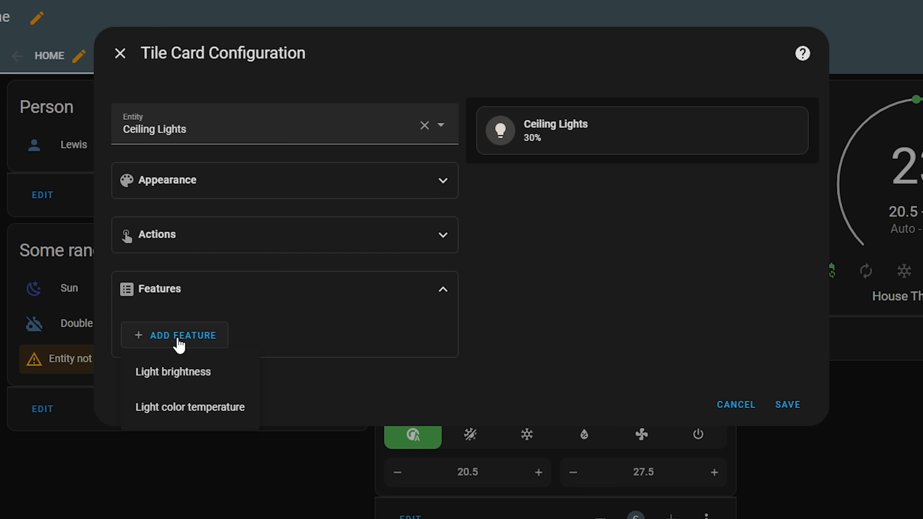
Add brightness and colour temperature to the Ceiling Lights tile and position control to Hall Window
{"action": "left_click", "coordinate": [172, 372]}
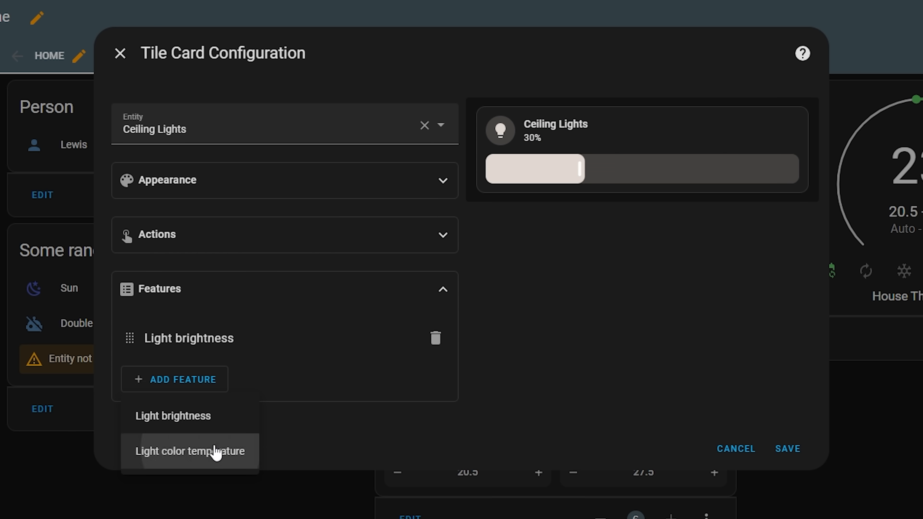
{"action": "left_click", "coordinate": [190, 451]}
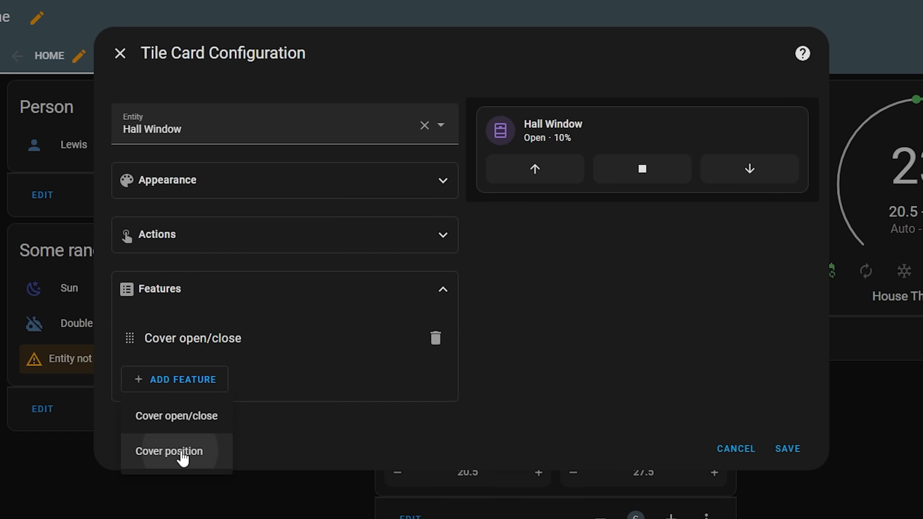
{"action": "left_click", "coordinate": [169, 451]}
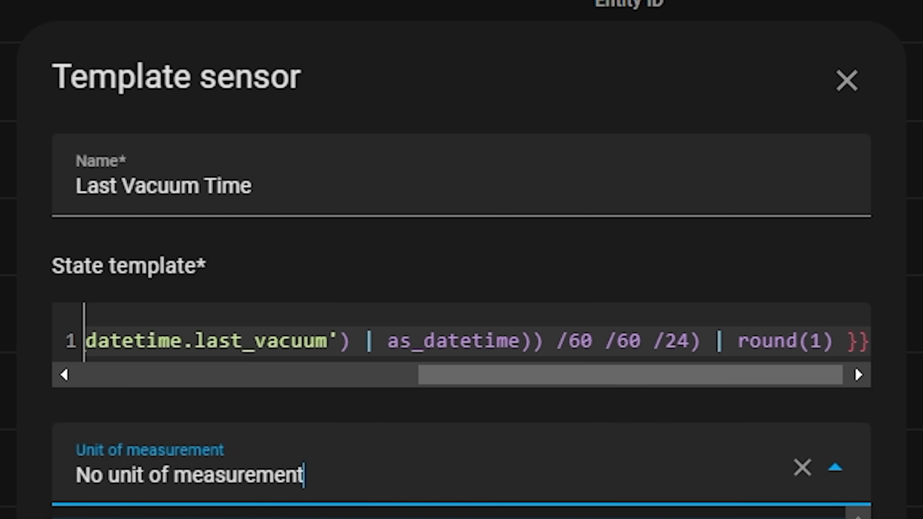
Start creating a new helper from the Helpers page
{"action": "left_click", "coordinate": [847, 81]}
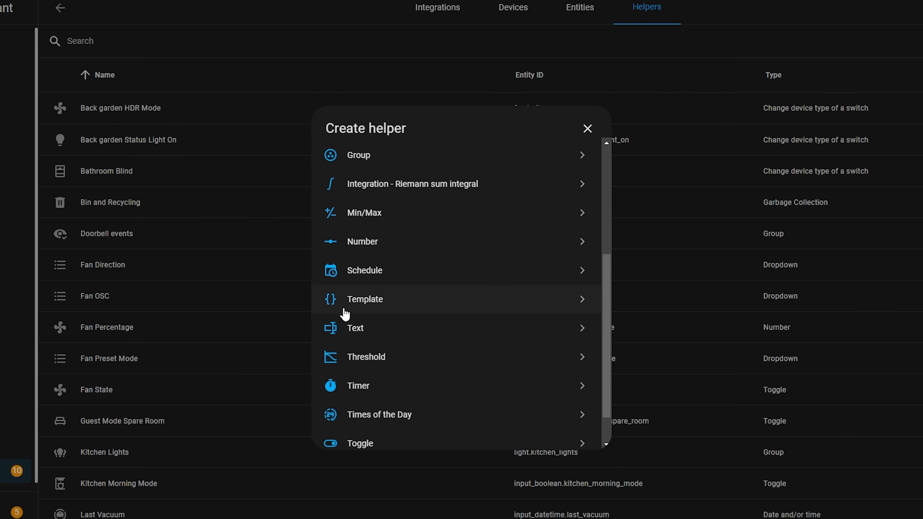
Template a sensor whose state computes days since input_datetime.last_vacuum
{"action": "left_click", "coordinate": [364, 299]}
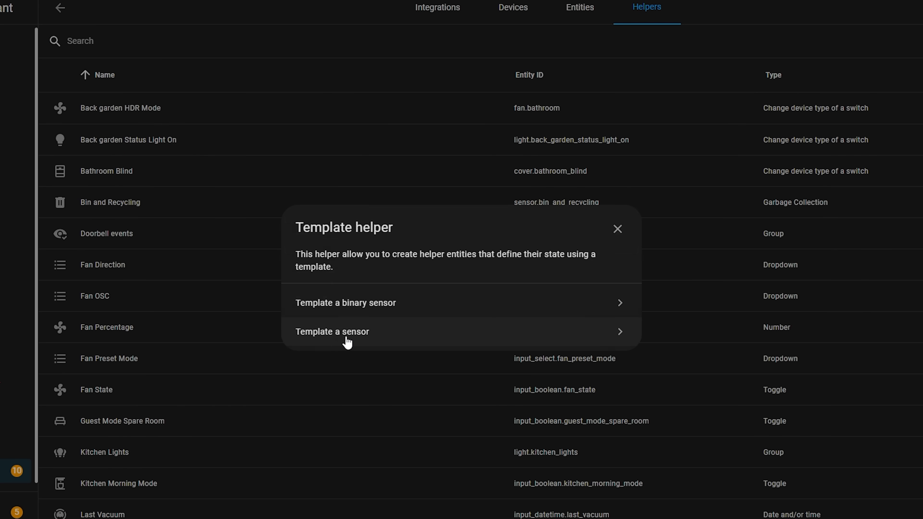
{"action": "left_click", "coordinate": [331, 331]}
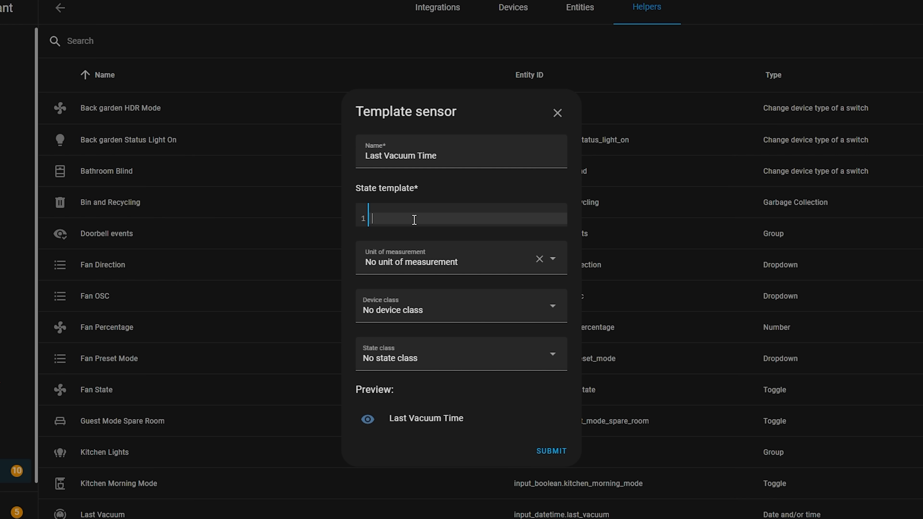
{"action": "type", "text": "{{ ((as"}
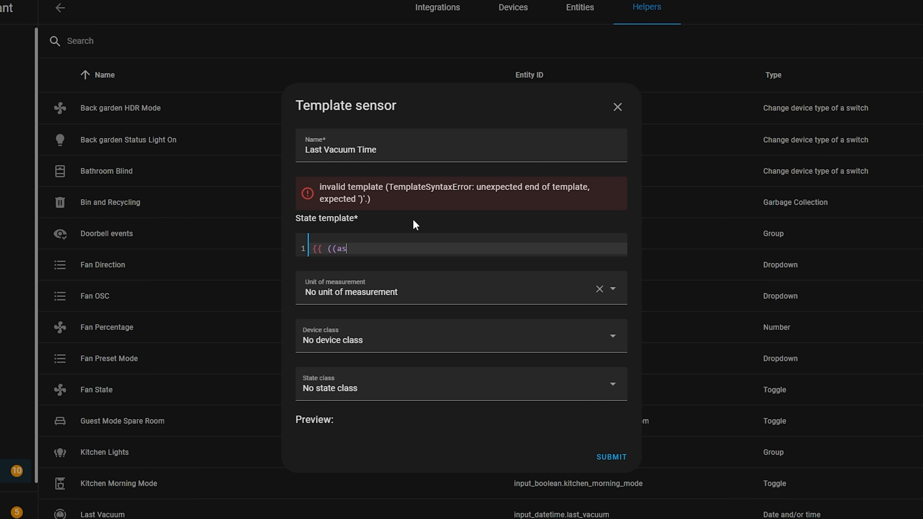
{"action": "type", "text": "(states('input_datetime.last_vacuum') | as_datetime)) /60 /60 /24"}
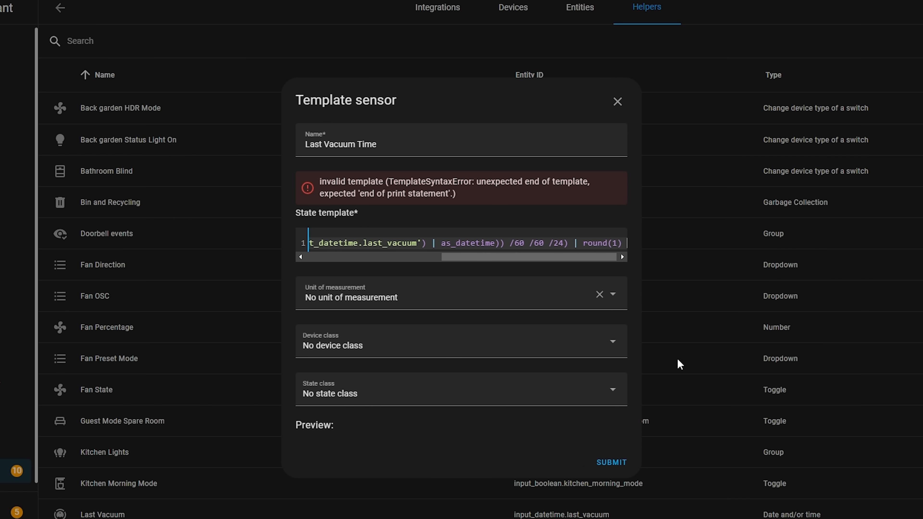
{"action": "type", "text": "}}"}
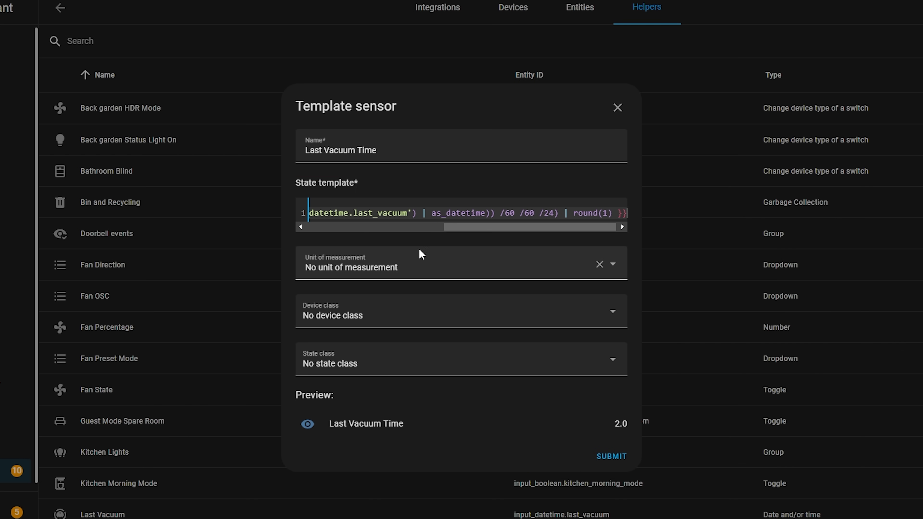
Set the sensor's unit of measurement to days and choose its state class
{"action": "left_click", "coordinate": [461, 264]}
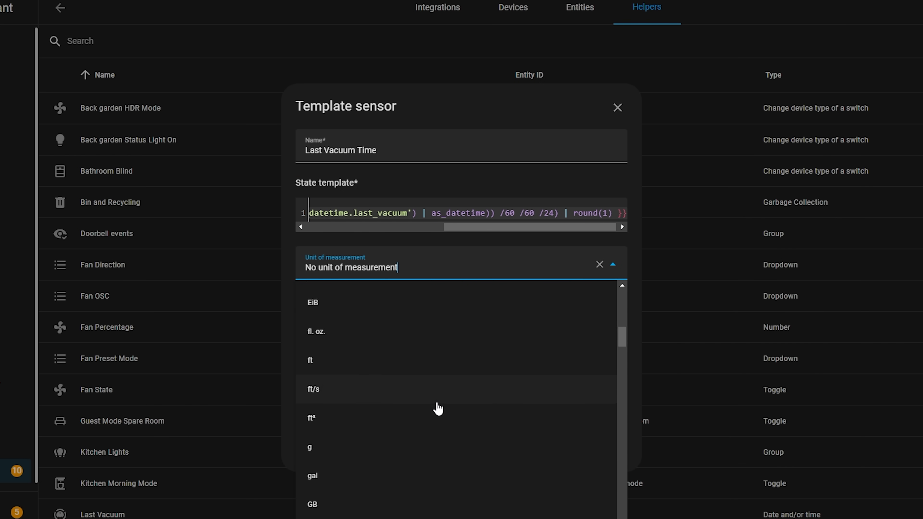
{"action": "type", "text": "da"}
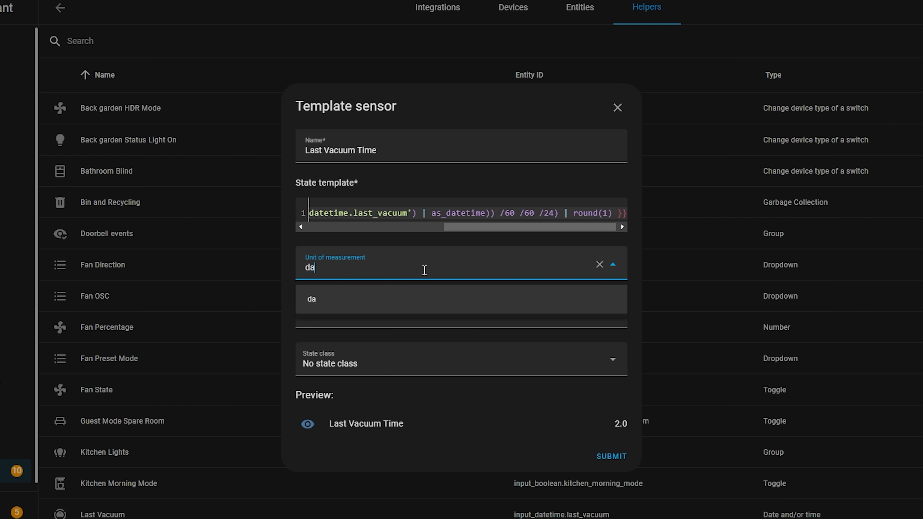
{"action": "left_click", "coordinate": [311, 298]}
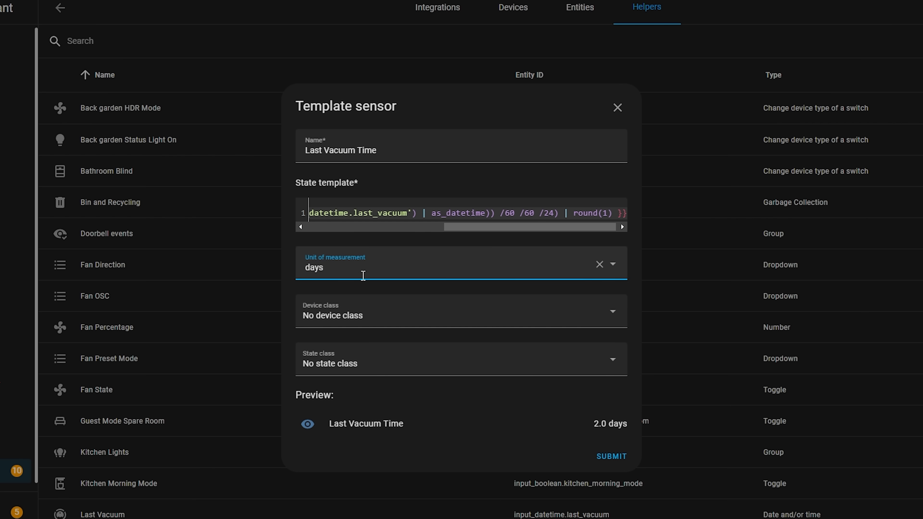
{"action": "left_click", "coordinate": [461, 311]}
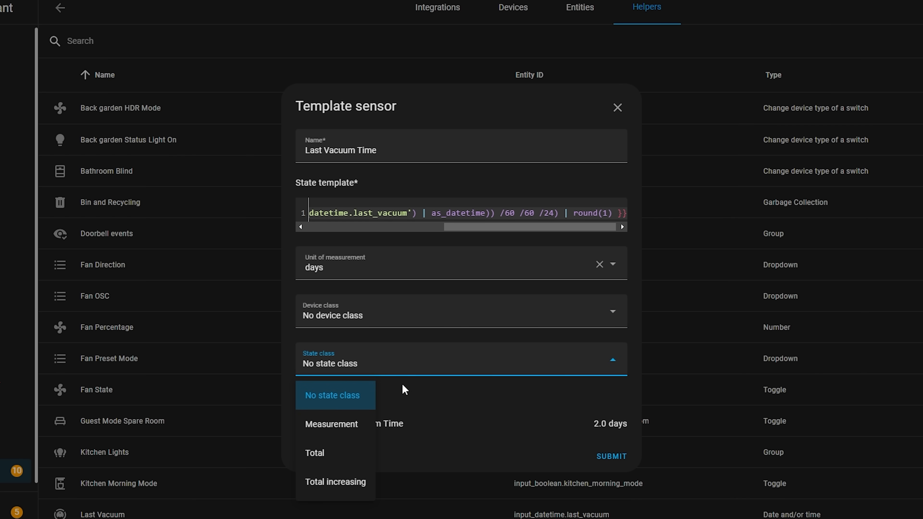
{"action": "left_click", "coordinate": [333, 394]}
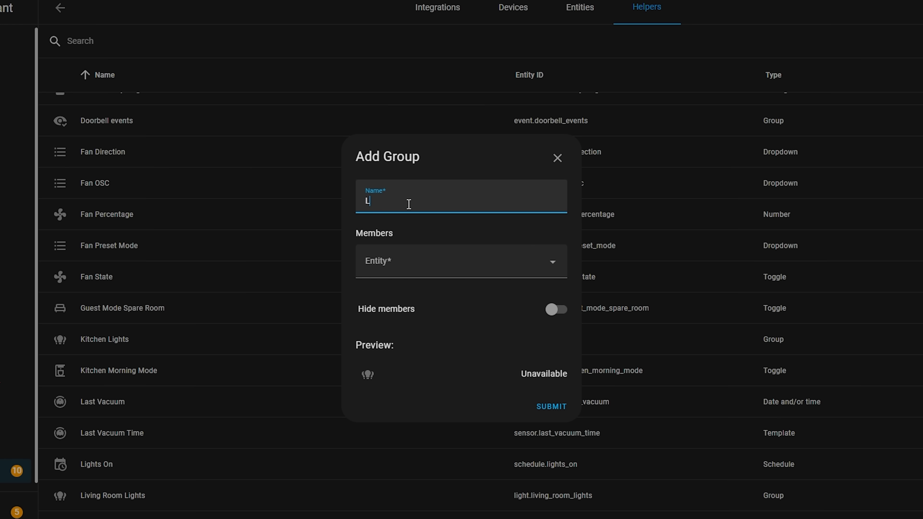
Name the group helper 'All the lights' and pick its member entities
{"action": "type", "text": "All the lights"}
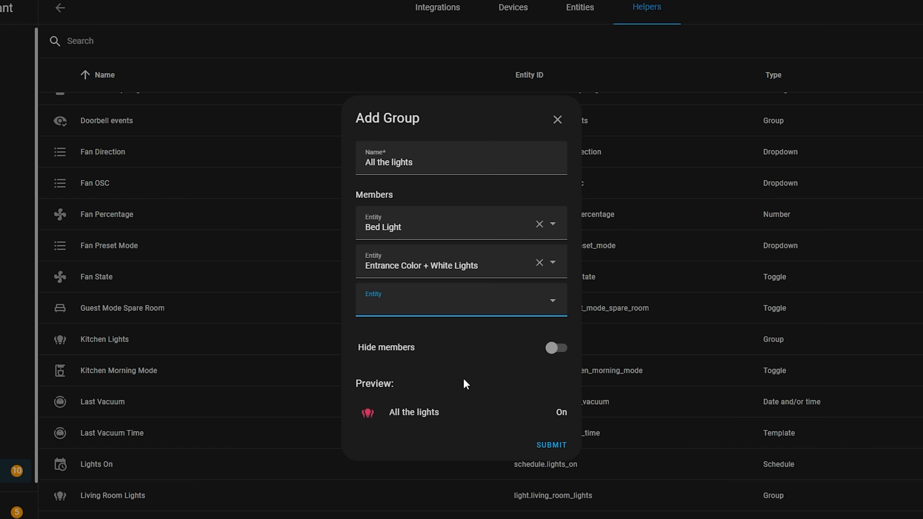
{"action": "left_click", "coordinate": [461, 300]}
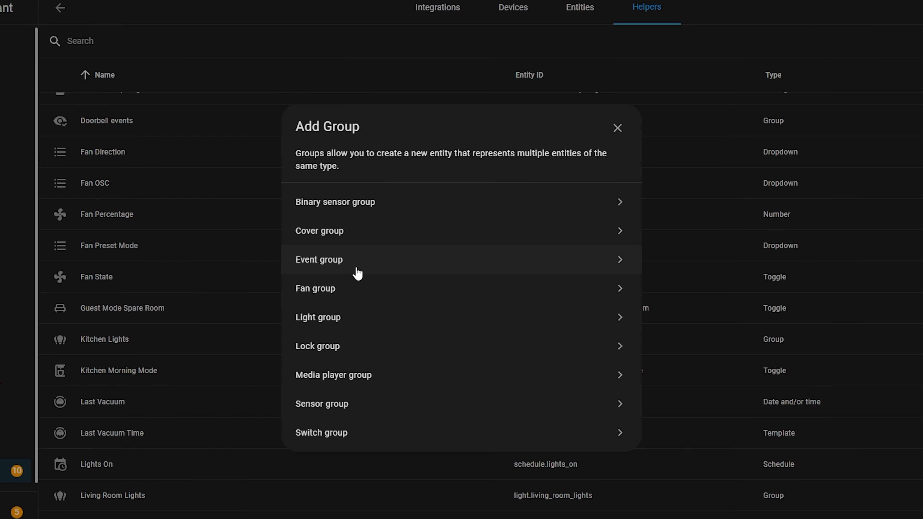
Name the event group 'Doorbell Event' and add Doorbell Event as its first member
{"action": "type", "text": "D"}
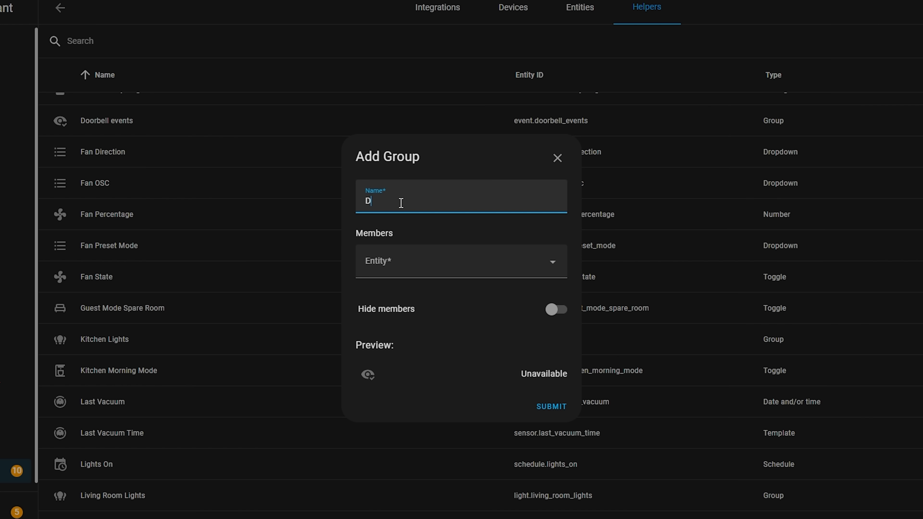
{"action": "type", "text": "oorbell Event"}
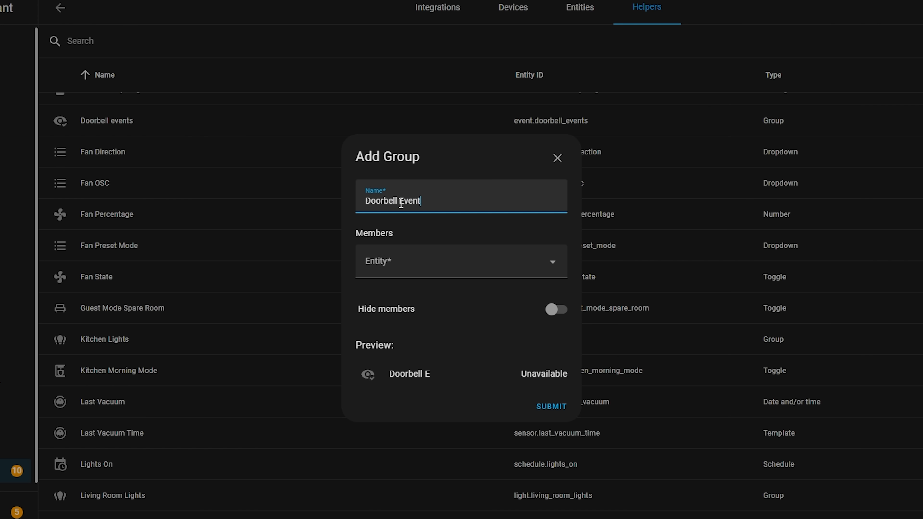
{"action": "left_click", "coordinate": [461, 262]}
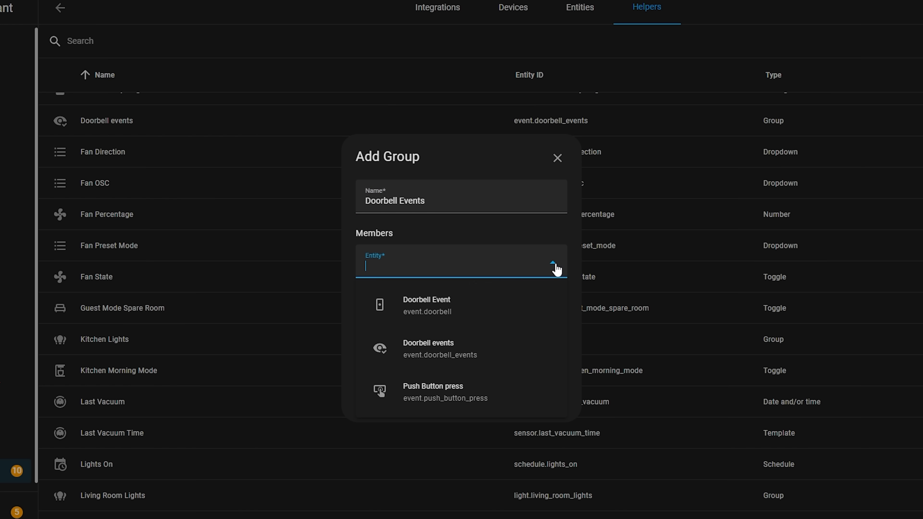
{"action": "left_click", "coordinate": [427, 305]}
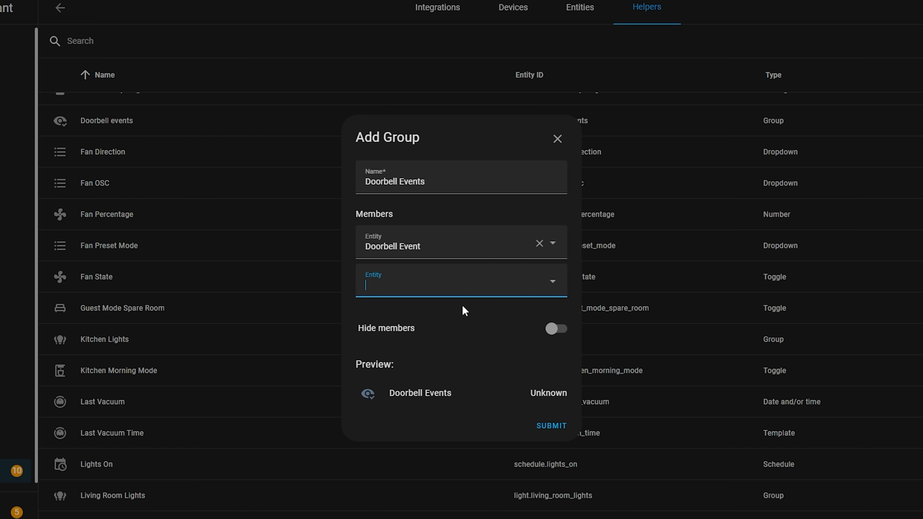
Add Doorbell events as the group's second member
{"action": "left_click", "coordinate": [462, 280]}
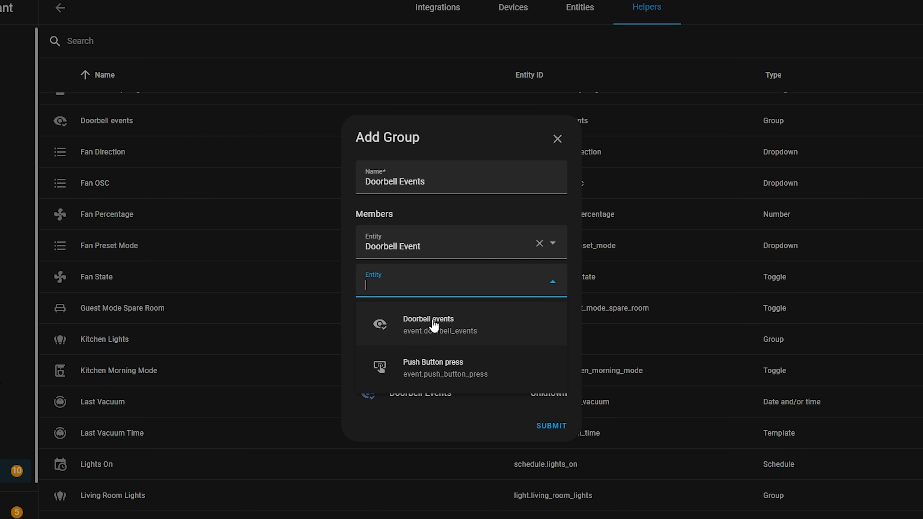
{"action": "left_click", "coordinate": [428, 323]}
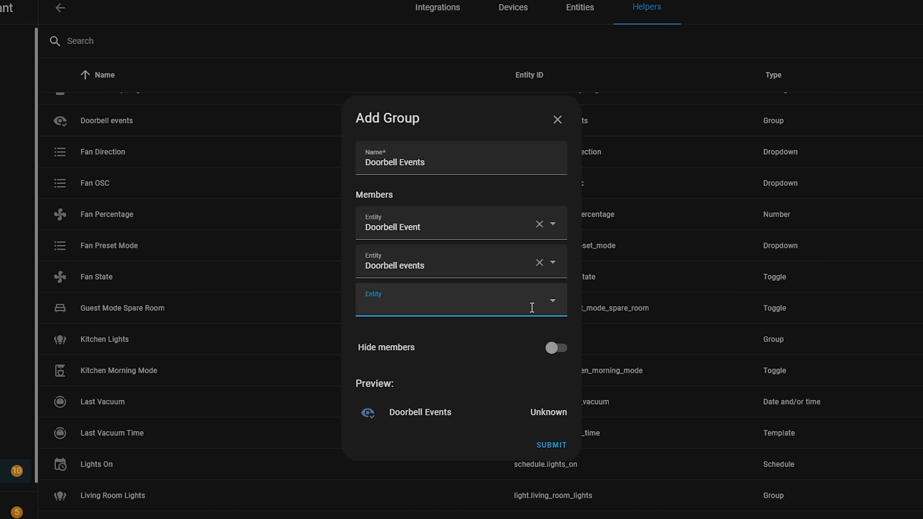
{"action": "left_click", "coordinate": [461, 299]}
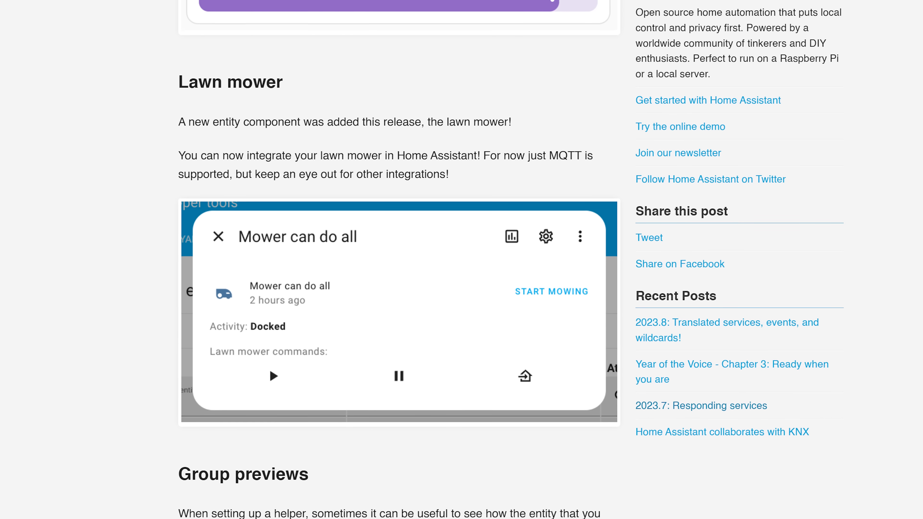
Scroll to the lawn mower section and browse photos of the EcoFlow BLADE mower
{"action": "scroll", "scroll_direction": "down", "scroll_amount": 3}
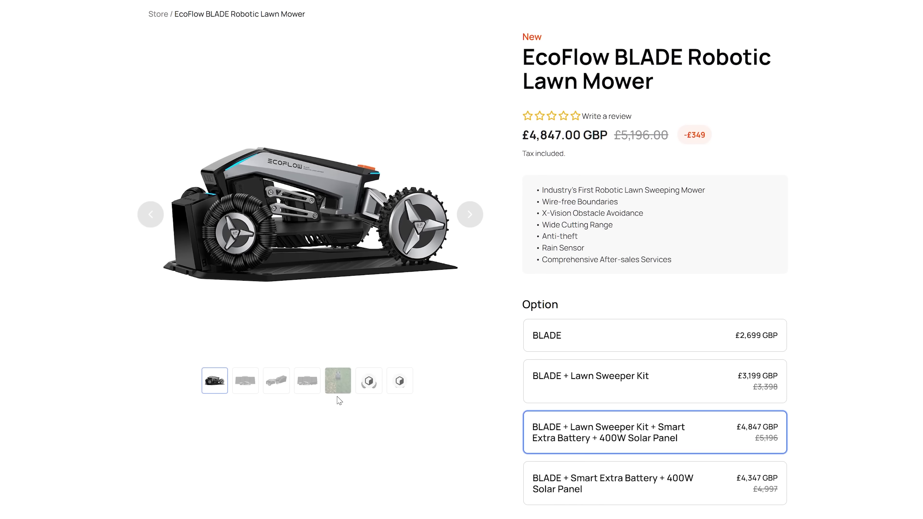
{"action": "left_click", "coordinate": [275, 381]}
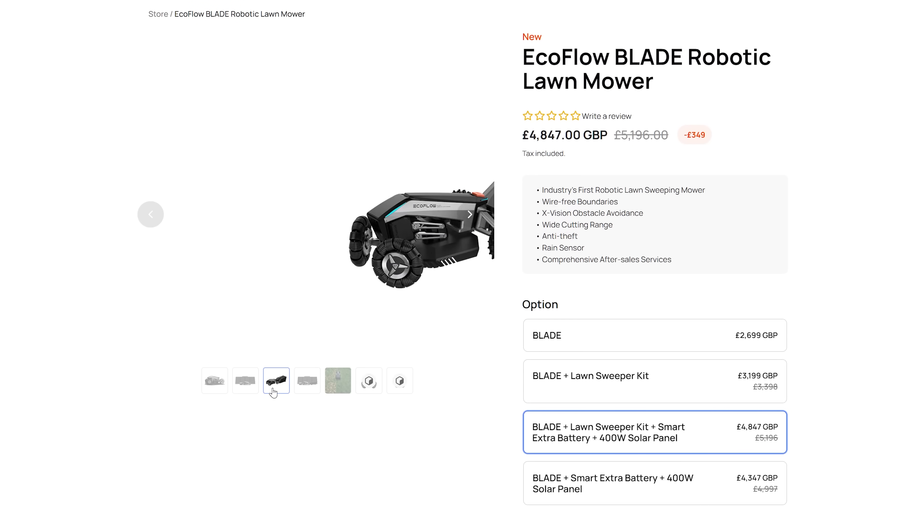
{"action": "left_click", "coordinate": [337, 381]}
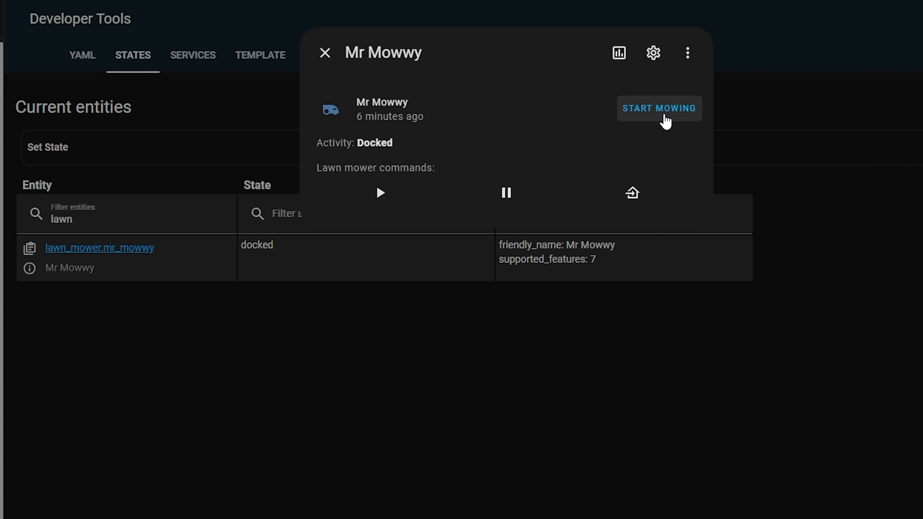
Send the start-mowing command to the Mr Mowwy lawn mower
{"action": "left_click", "coordinate": [659, 108]}
{"action": "type", "text": "w"}
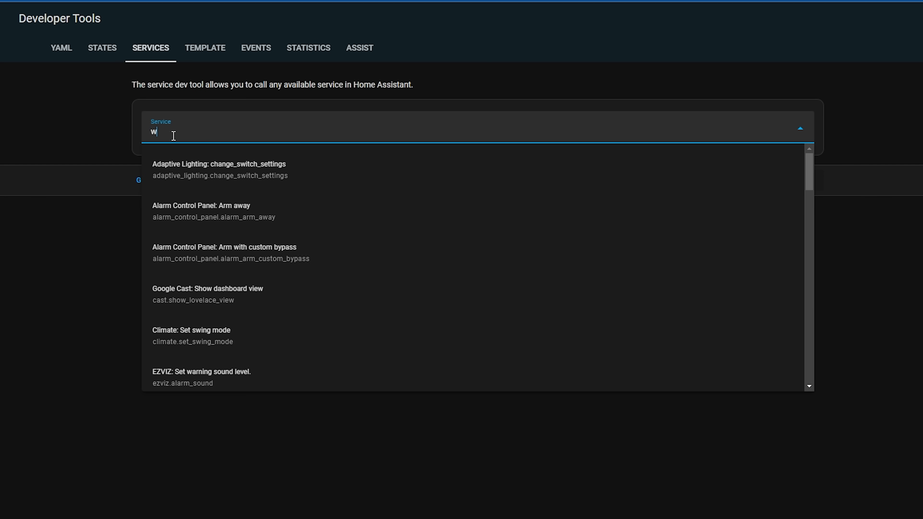
Run Weather: Get forecast on the OpenWeatherMap entity with Daily forecast type and view the response
{"action": "type", "text": "eather"}
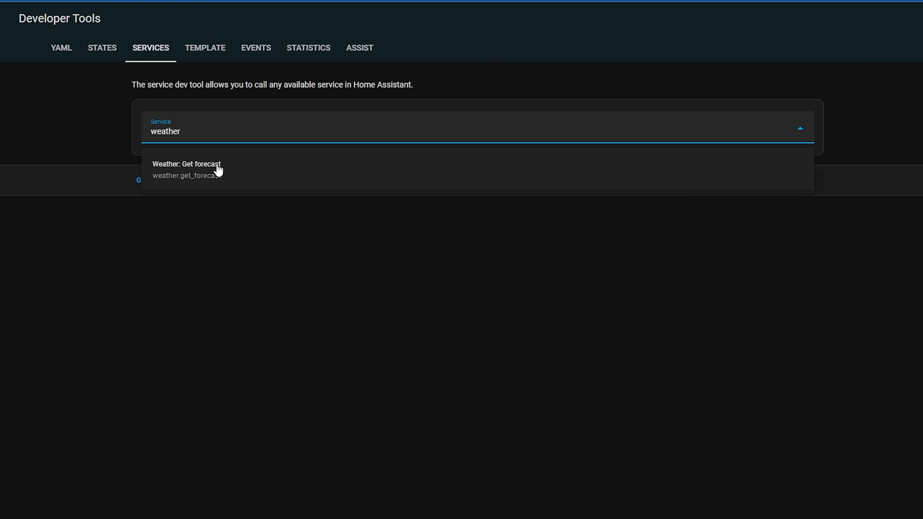
{"action": "left_click", "coordinate": [186, 167]}
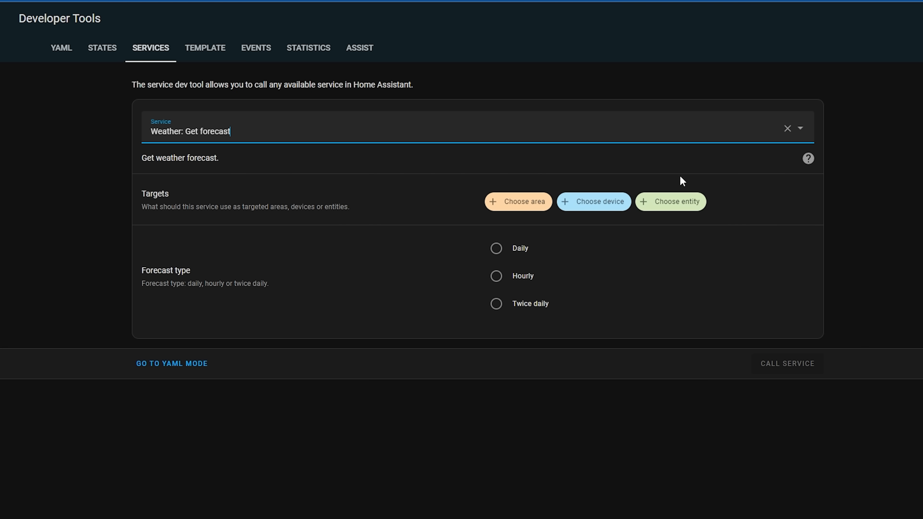
{"action": "left_click", "coordinate": [670, 202]}
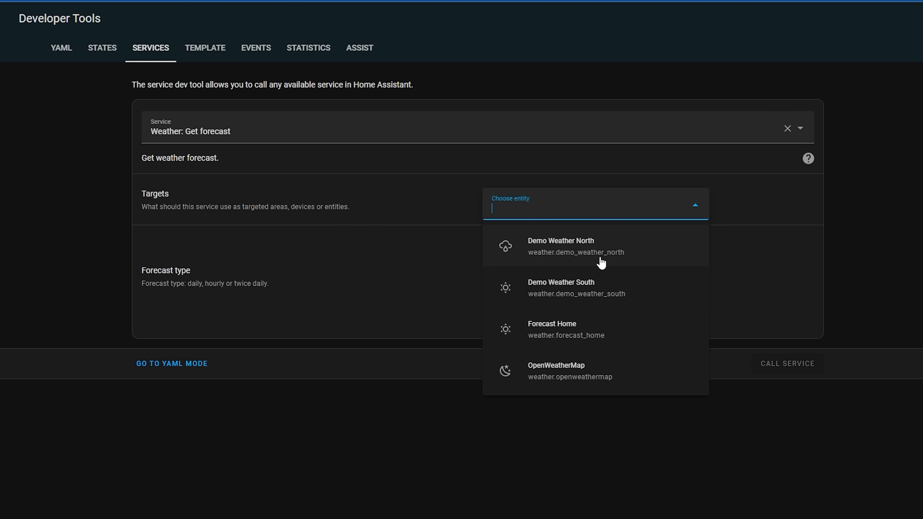
{"action": "left_click", "coordinate": [555, 371]}
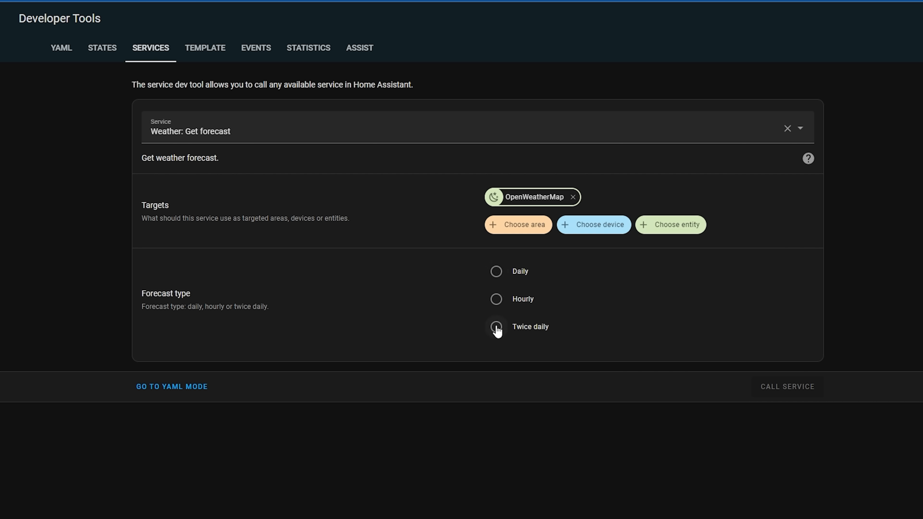
{"action": "left_click", "coordinate": [496, 272]}
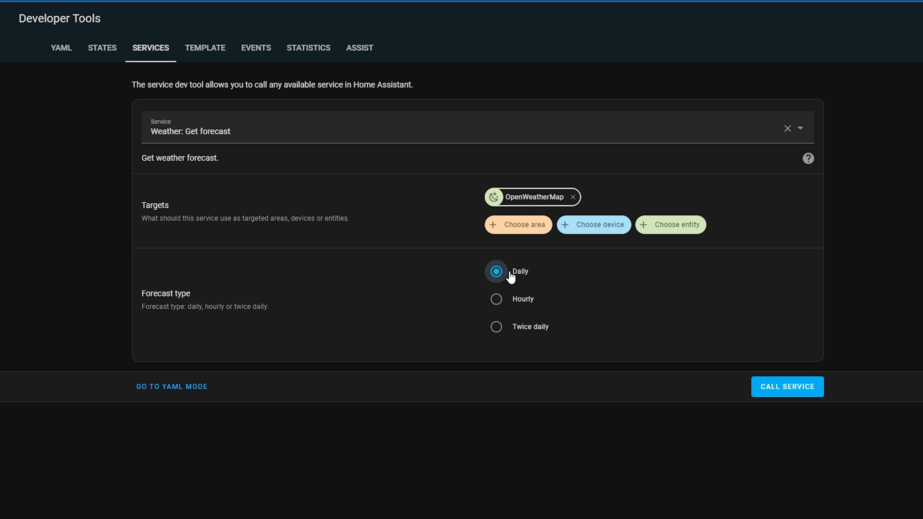
{"action": "left_click", "coordinate": [787, 386]}
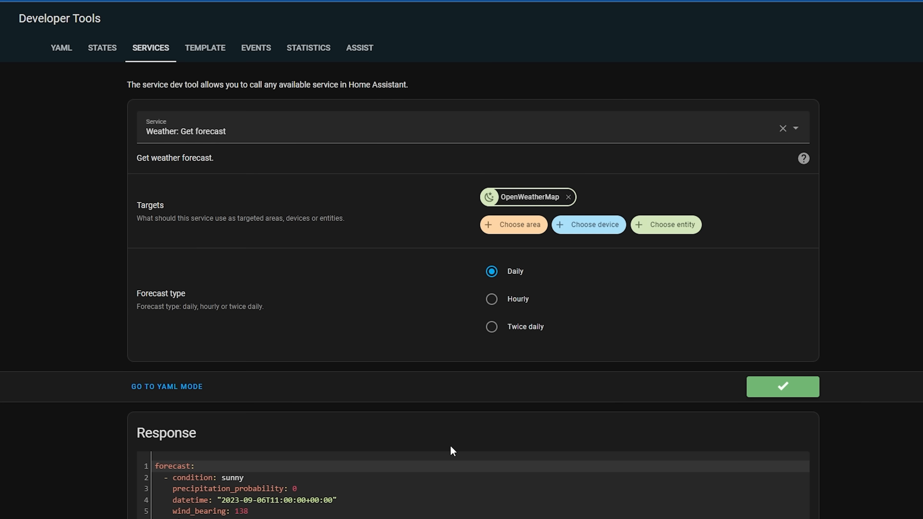
{"action": "scroll", "scroll_direction": "down", "scroll_amount": 3}
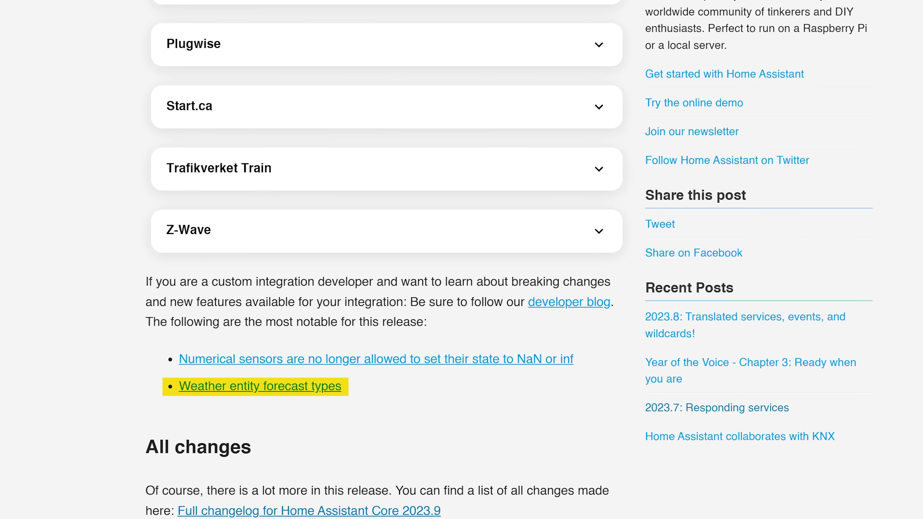
Scroll the release notes to the developer note on weather entity forecast types
{"action": "scroll", "scroll_direction": "down", "scroll_amount": 3}
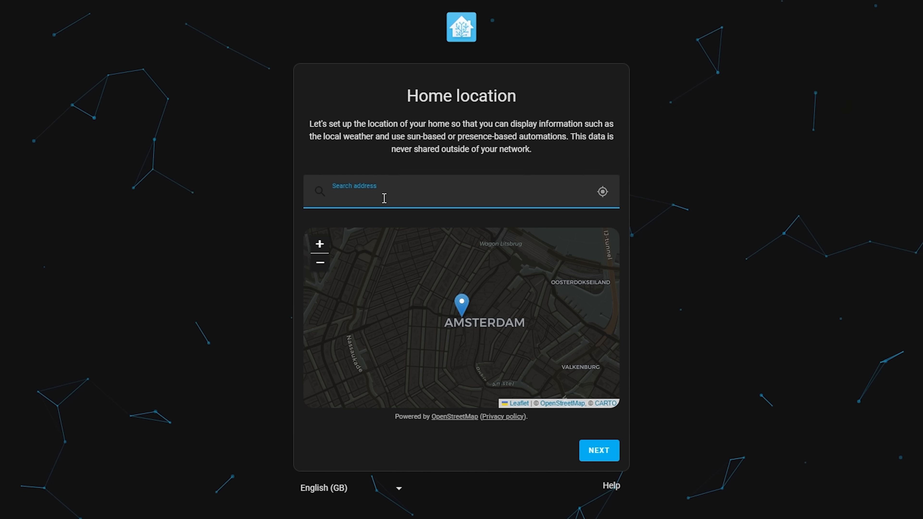
Search 'the castle' as the home location and submit the analytics choices, all enabled
{"action": "type", "text": "the castle"}
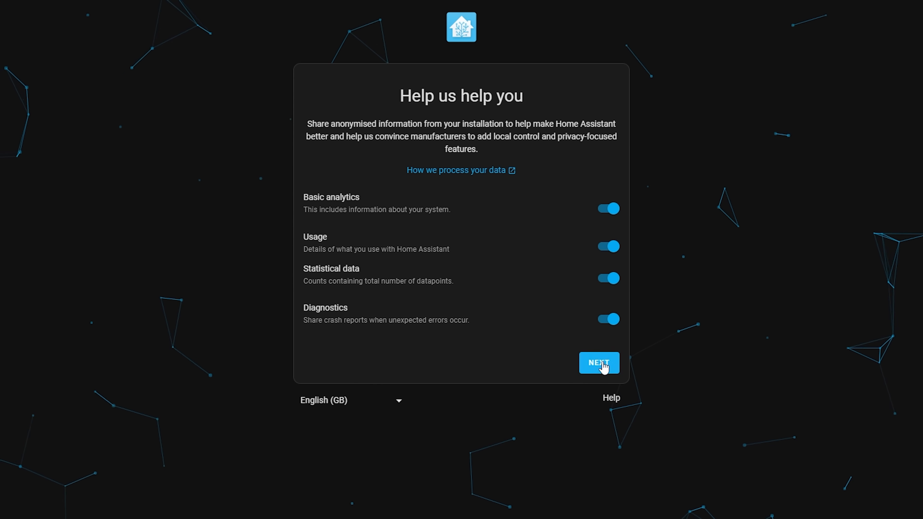
{"action": "left_click", "coordinate": [598, 364]}
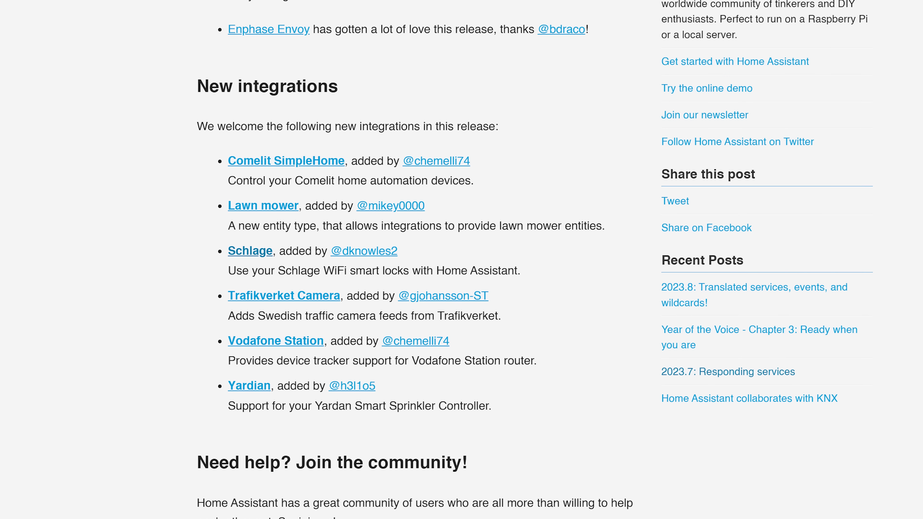
Scroll the release notes to New integrations and the Schlage integration link
{"action": "scroll", "scroll_direction": "down", "scroll_amount": 3}
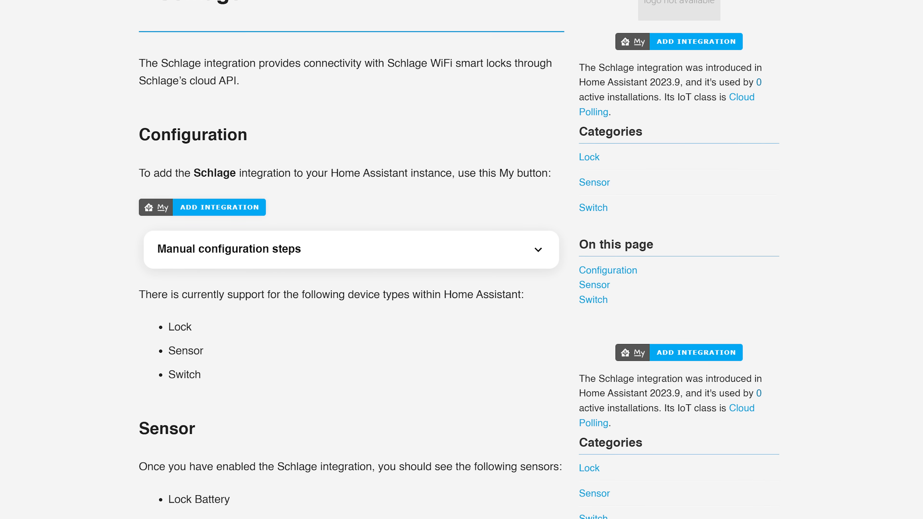
{"action": "scroll", "scroll_direction": "down", "scroll_amount": 3}
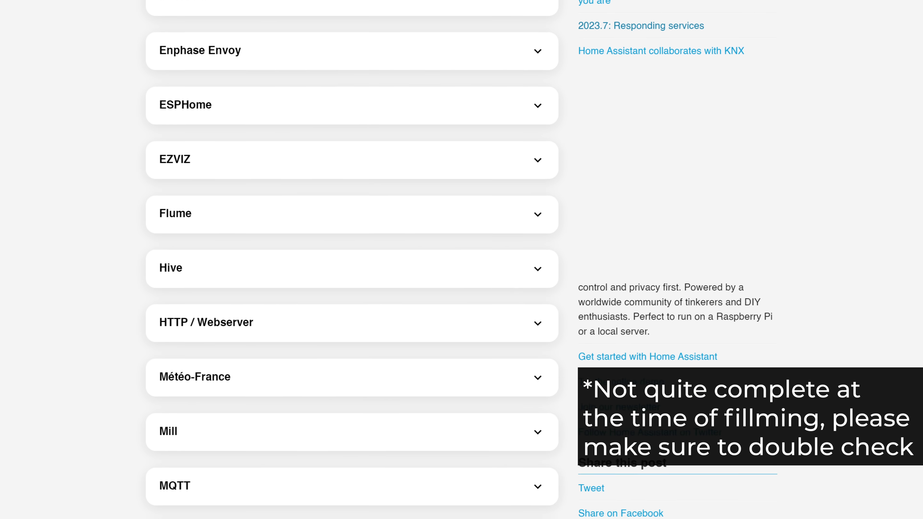
Scroll through the backward-incompatible changes list down to Z-Wave
{"action": "scroll", "scroll_direction": "down", "scroll_amount": 3}
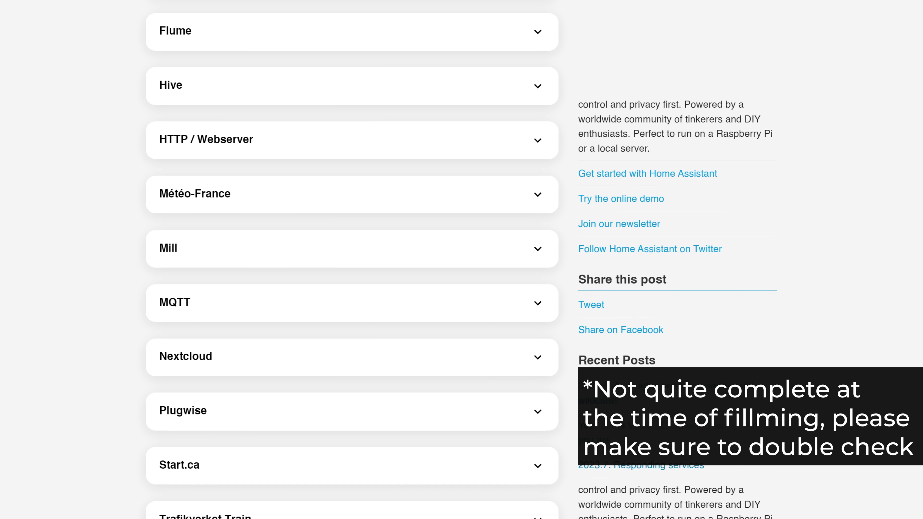
{"action": "scroll", "scroll_direction": "down", "scroll_amount": 3}
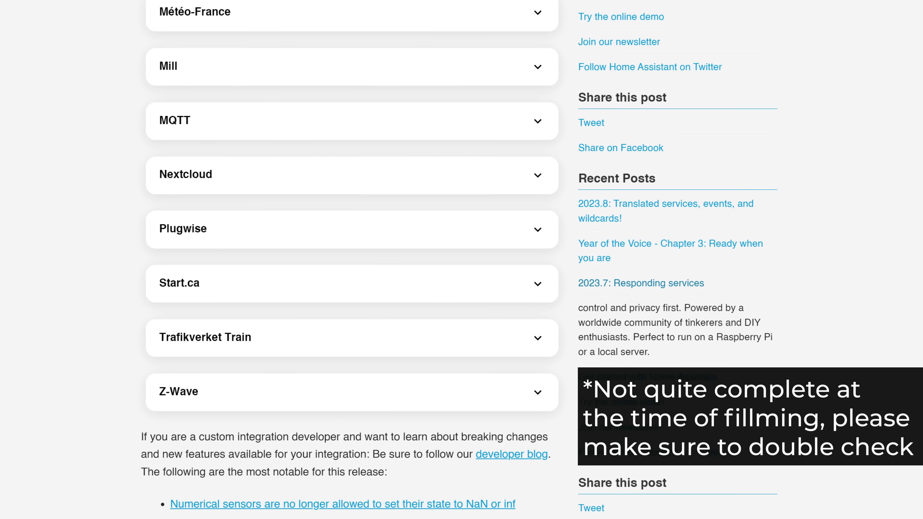